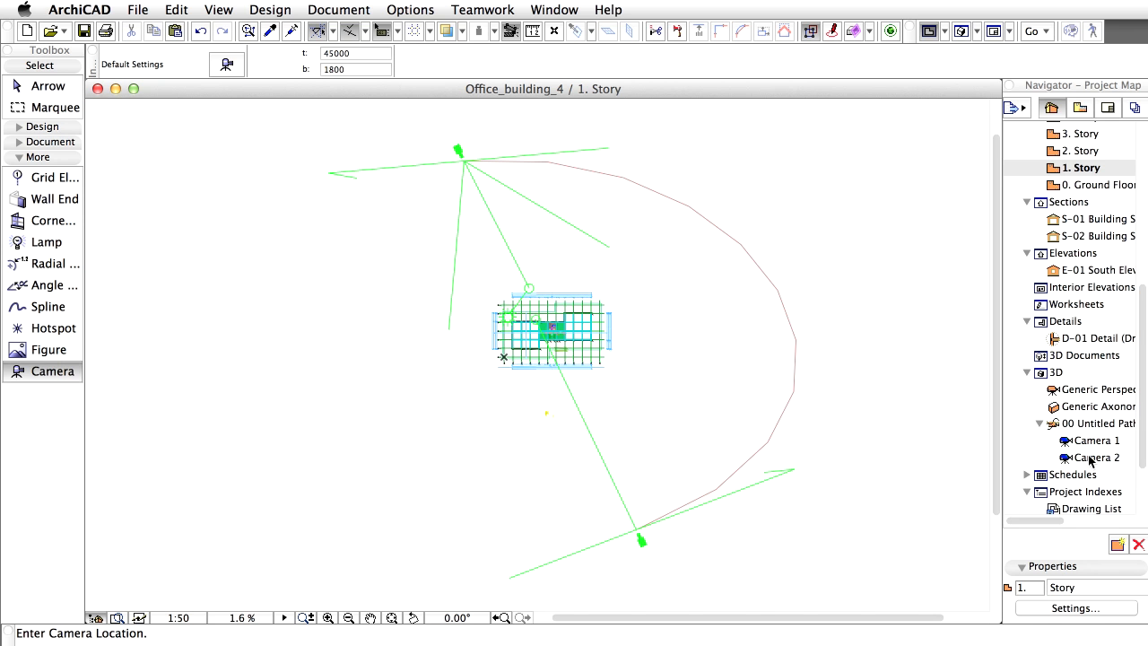
Step: Open Camera 2 in 3D and update it to match the current 3D view
double_click(1095, 457)
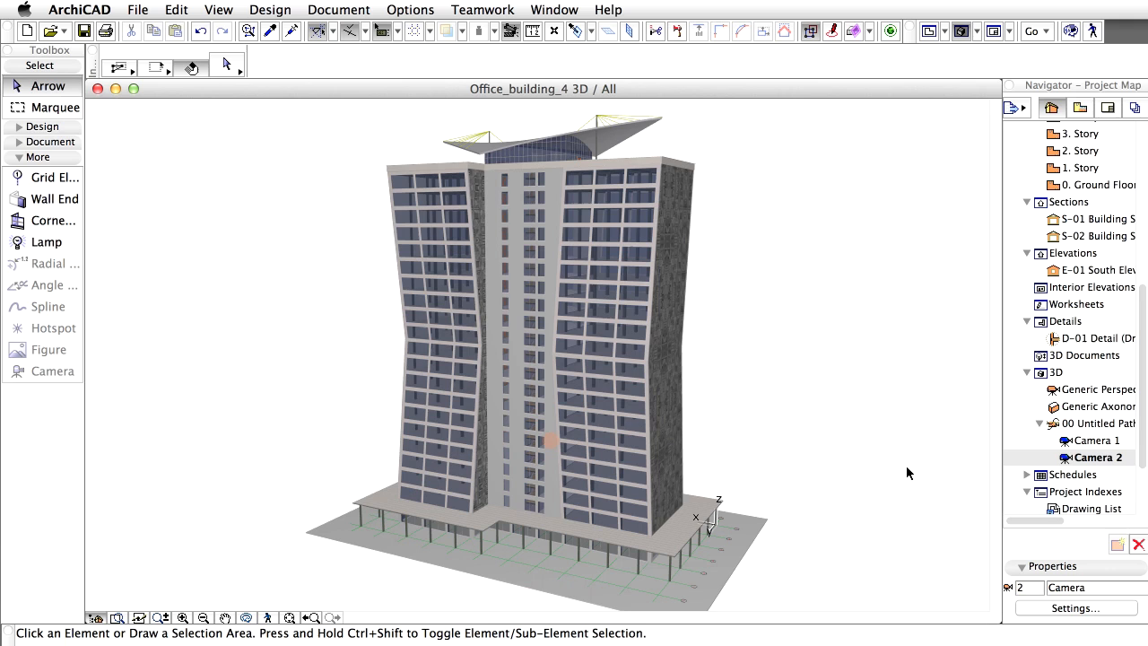
right_click(1091, 458)
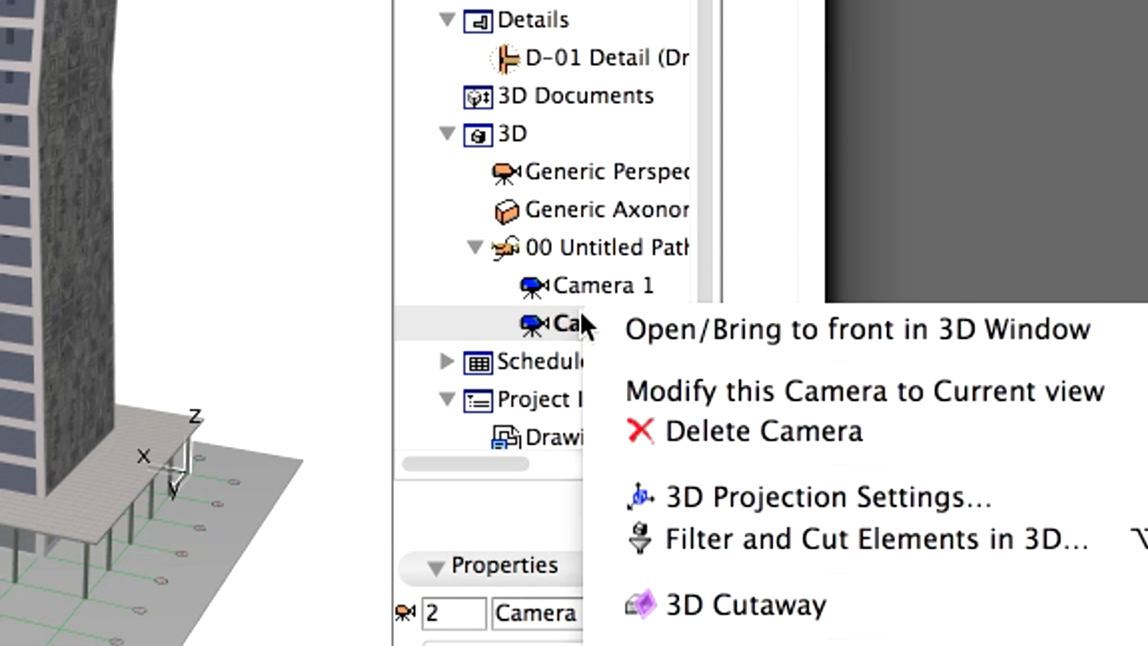
mouse_move(1087, 403)
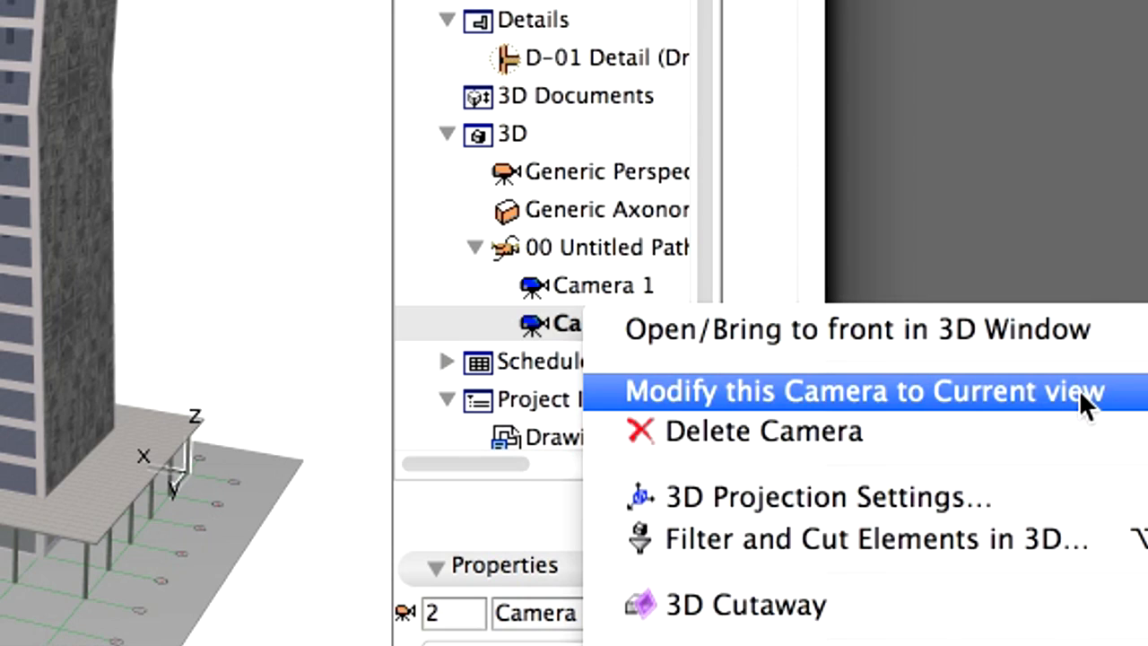
left_click(867, 391)
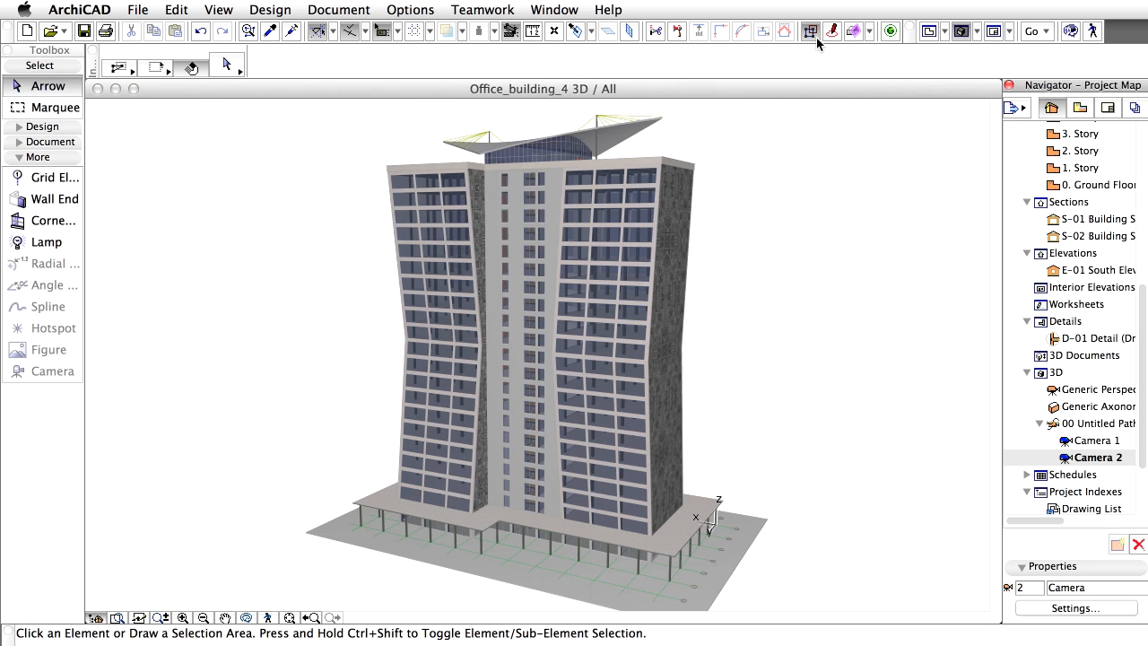
Step: Name the camera path 'Walkthrough' and give it 100 in-between frames
double_click(1080, 168)
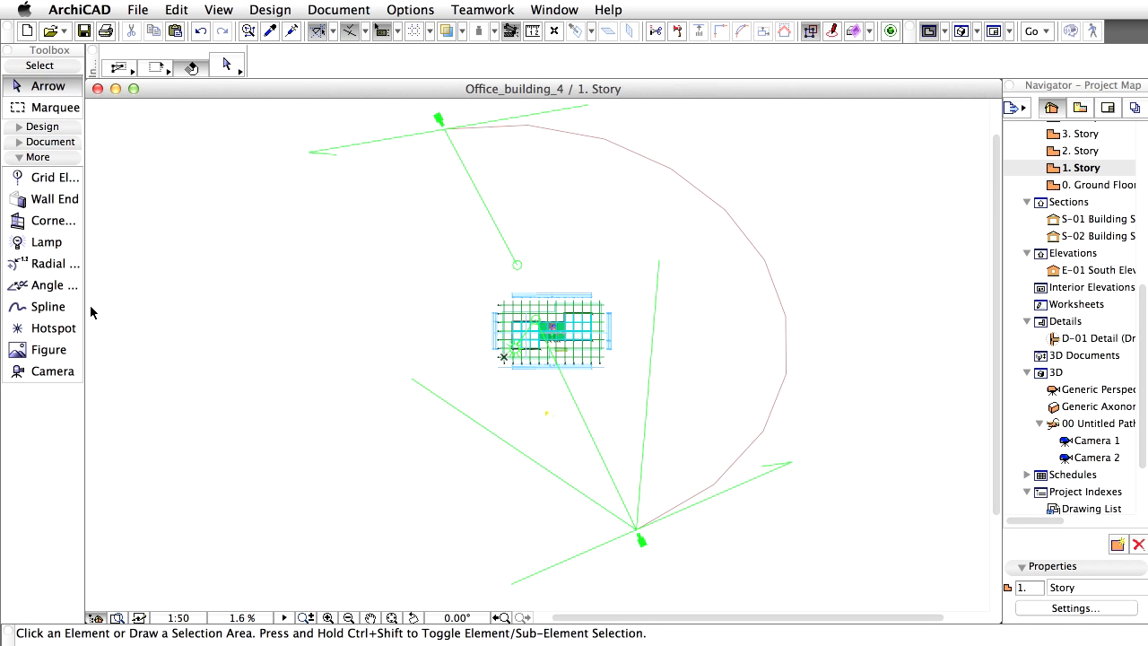
left_click(52, 371)
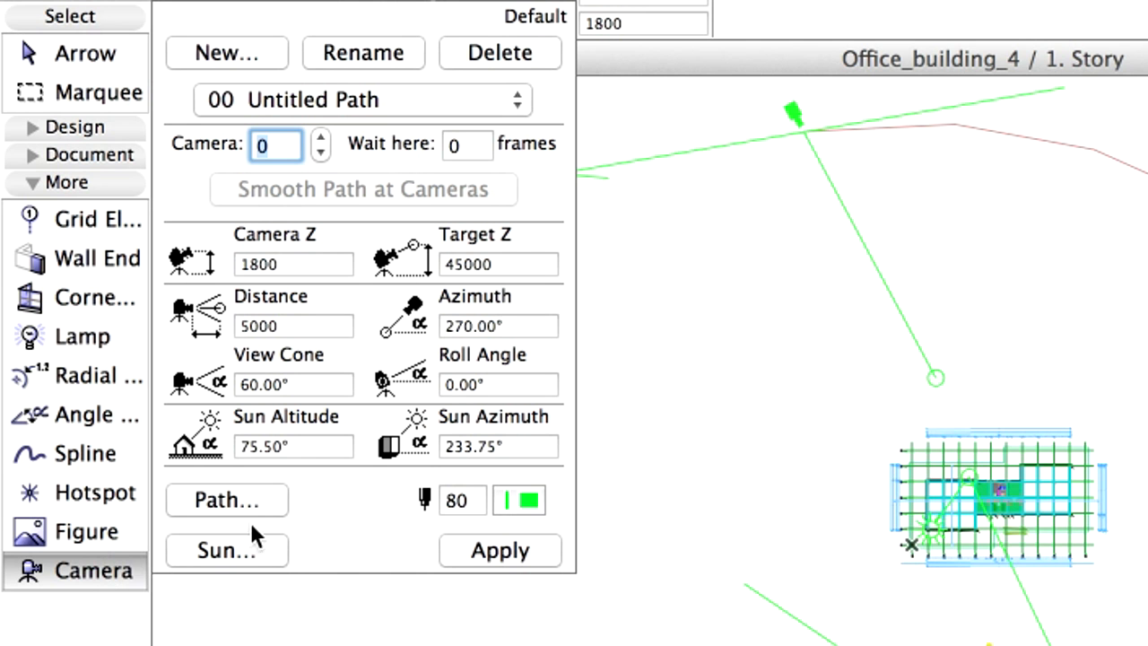
left_click(226, 501)
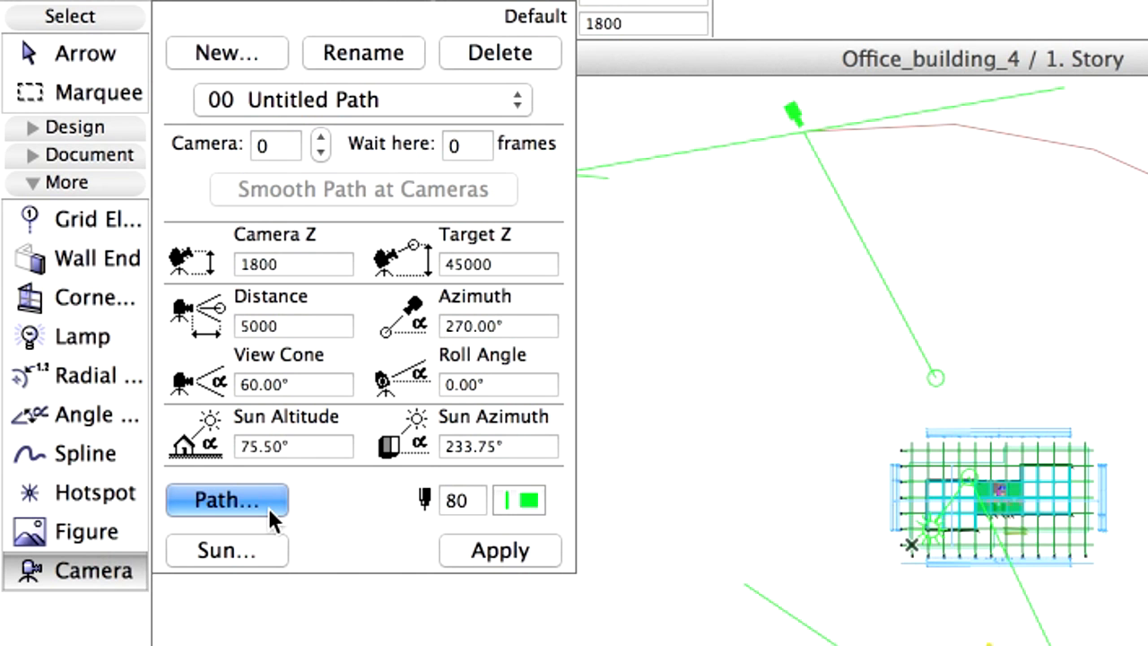
left_click(227, 500)
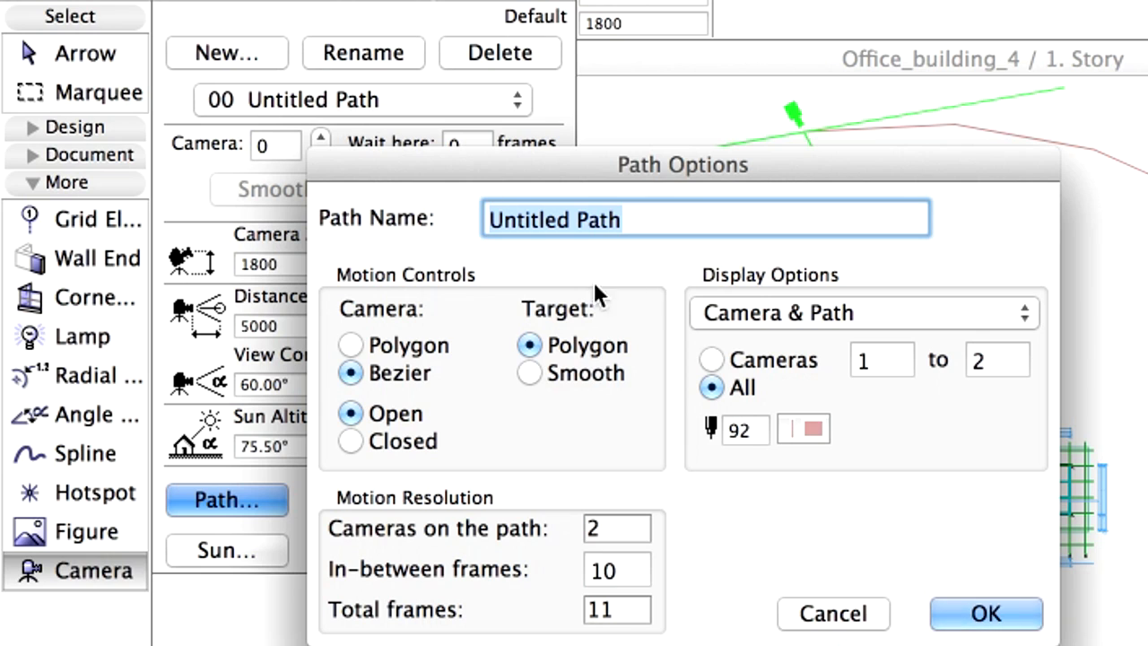
type("Walk")
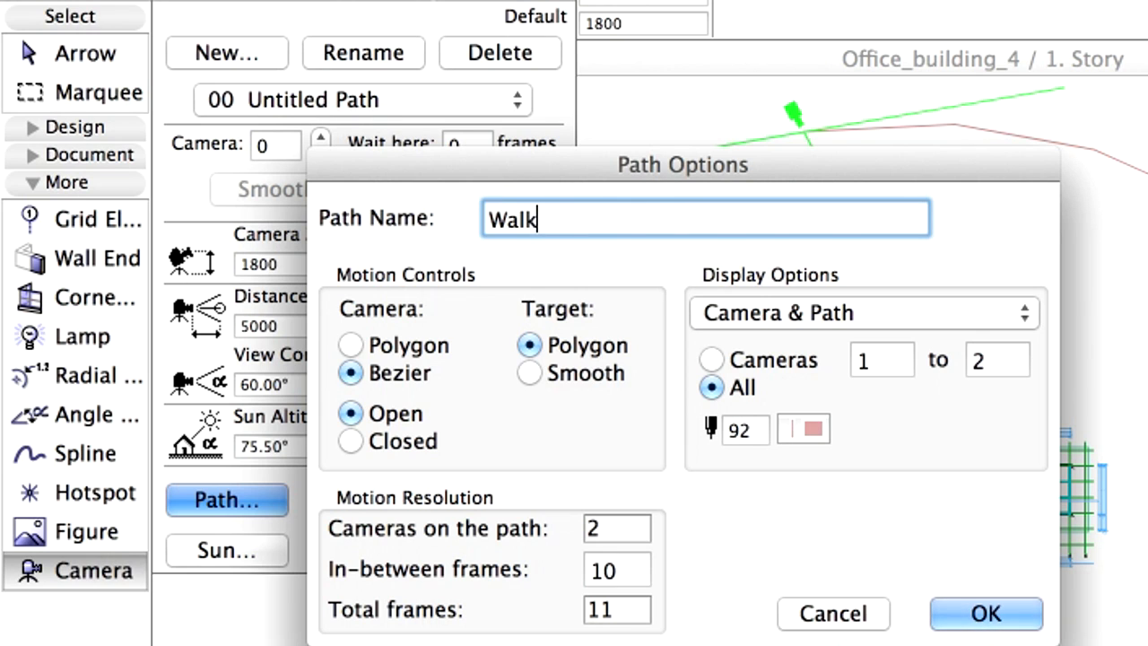
type("through")
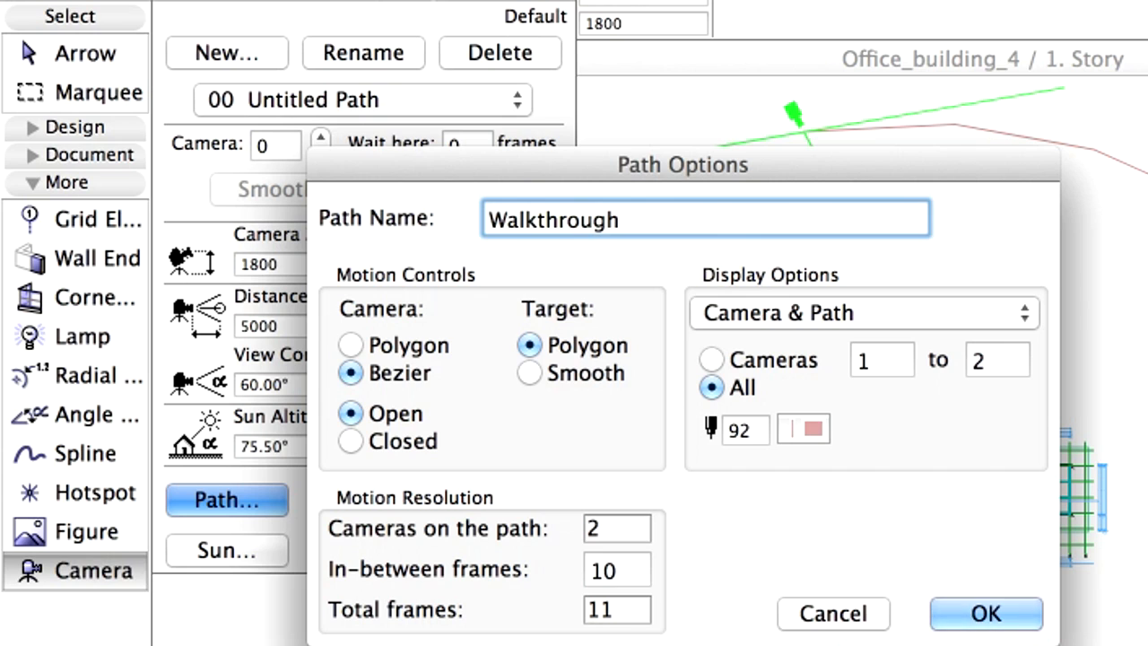
mouse_move(621, 567)
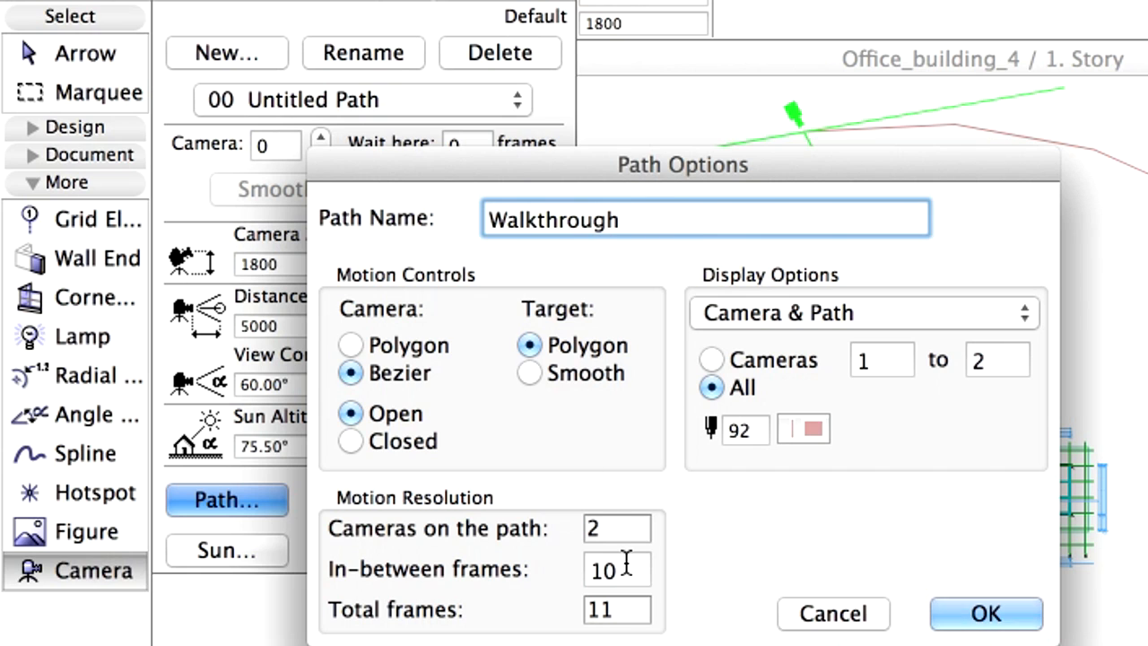
type("100")
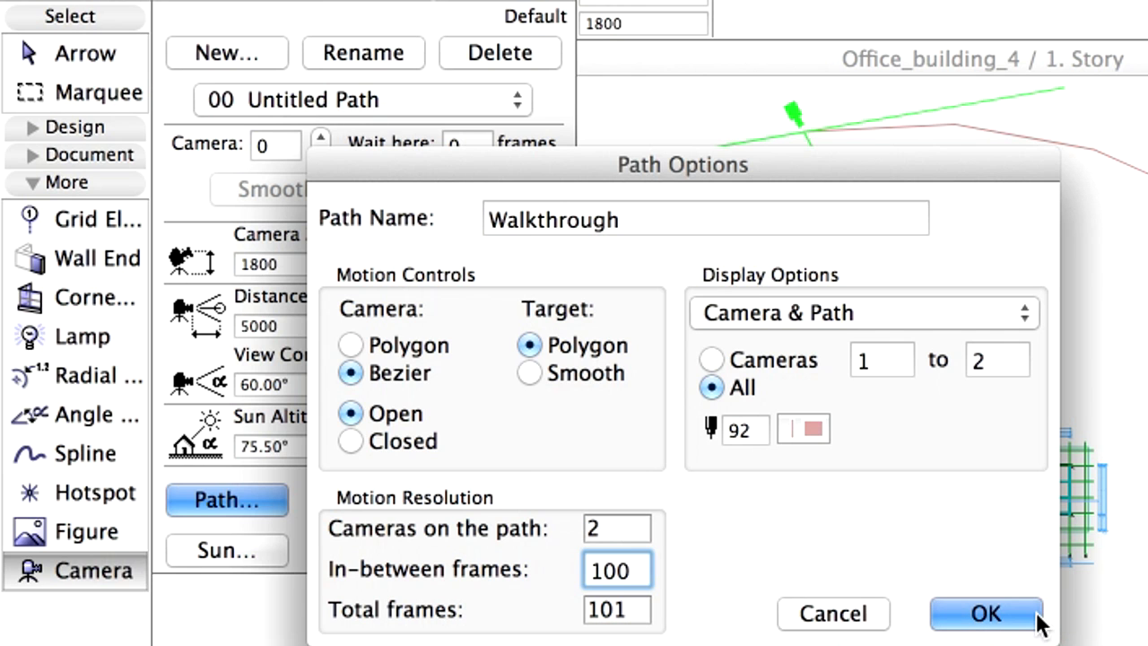
left_click(986, 615)
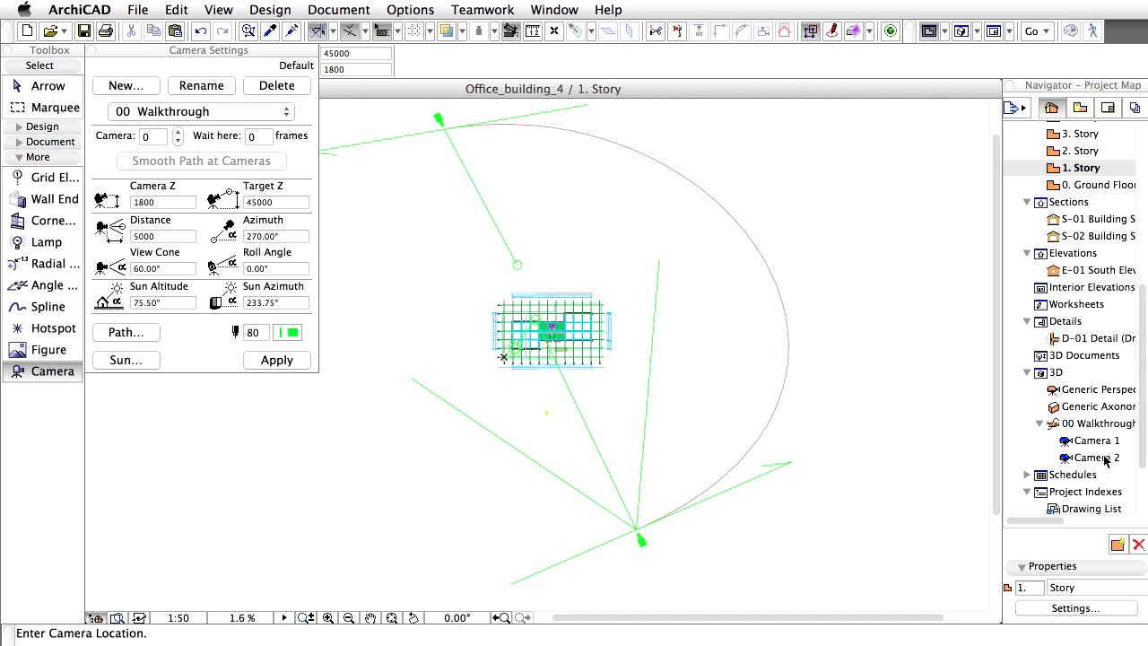
Step: From Camera 2's 3D view, set the 3D window width to 600 with proportions kept
double_click(1094, 458)
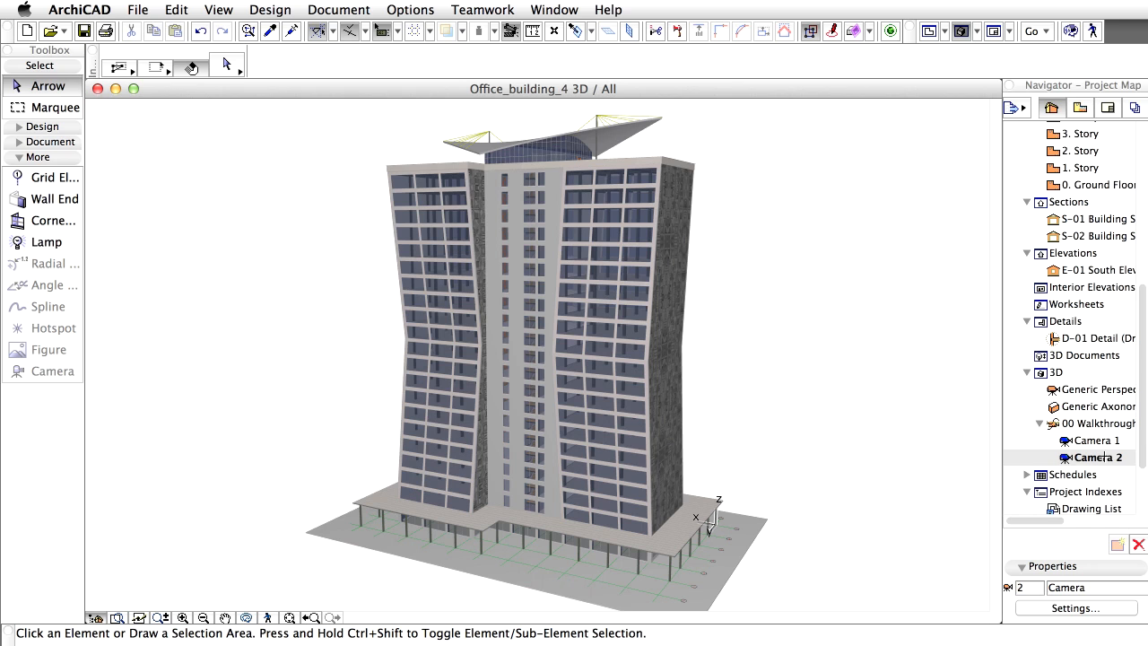
mouse_move(388, 242)
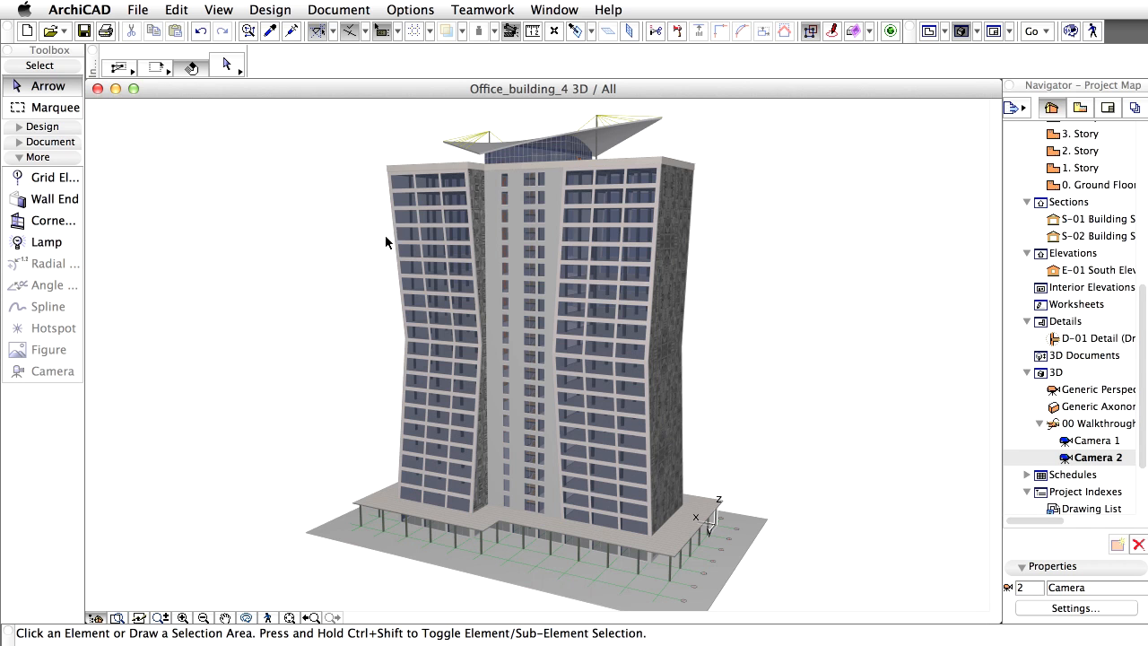
right_click(387, 242)
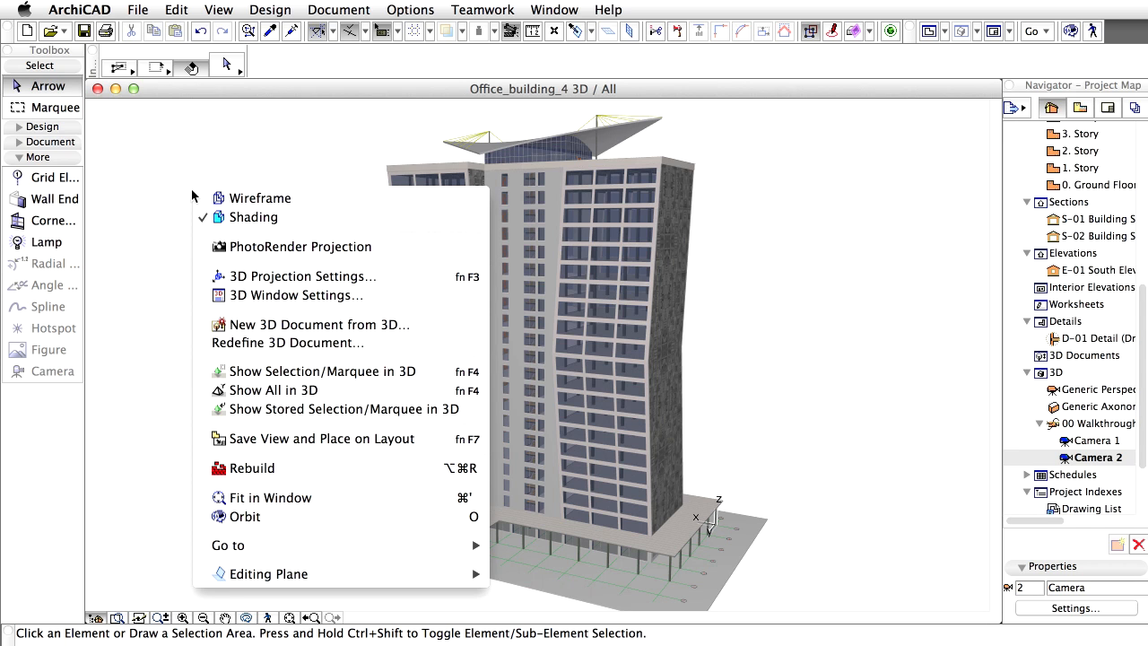
mouse_move(556, 179)
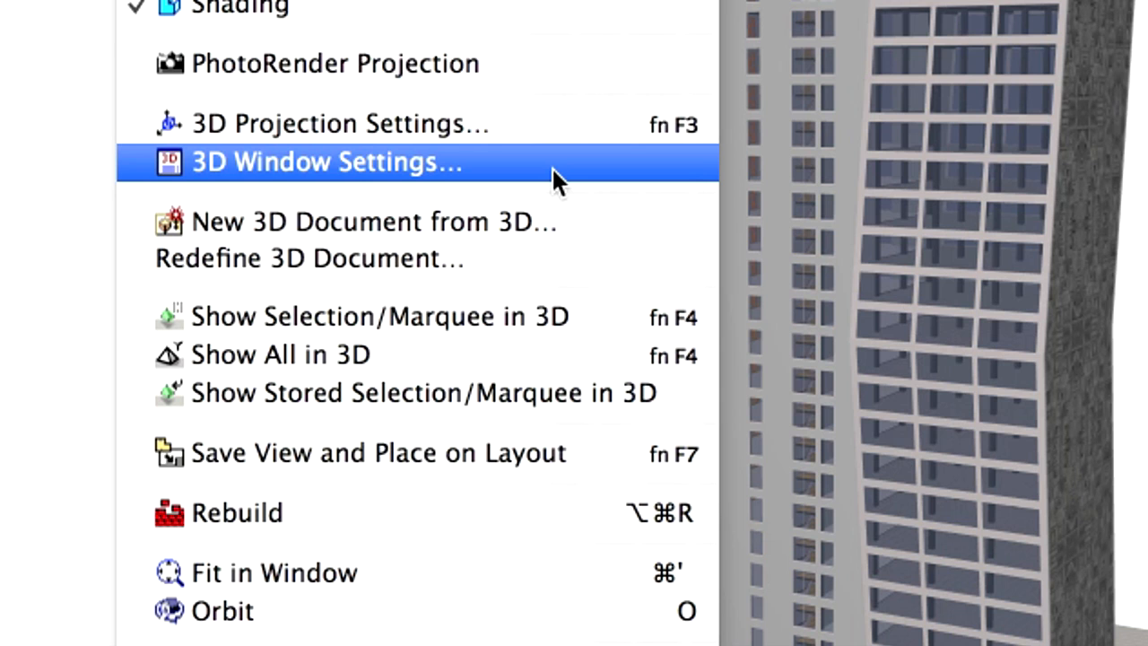
left_click(329, 161)
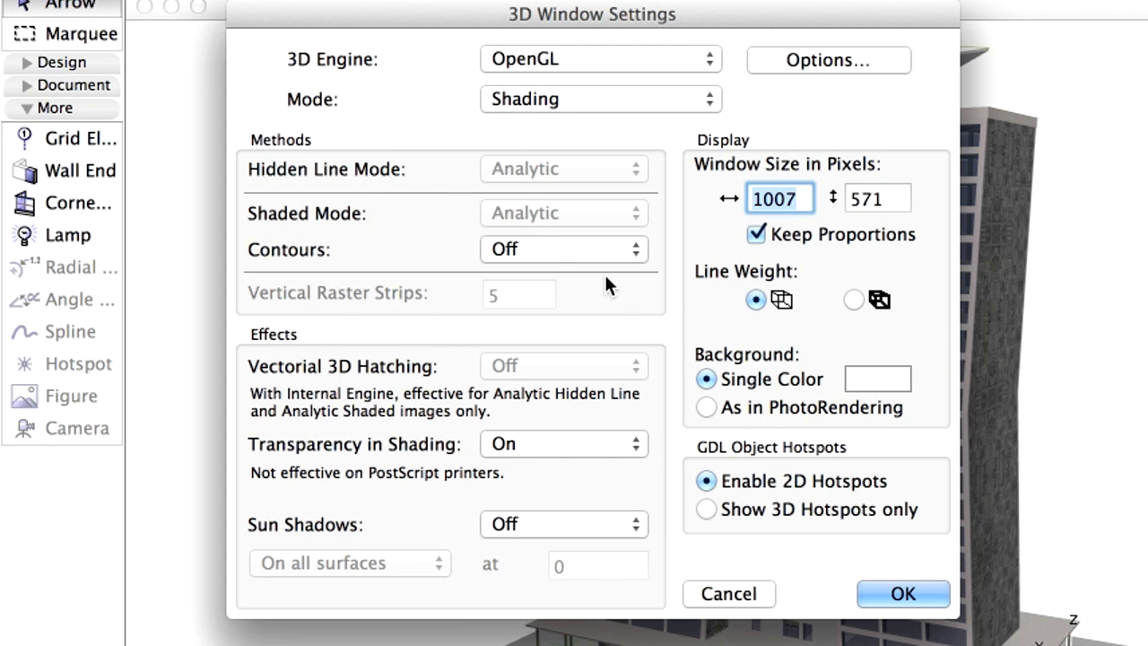
type("600")
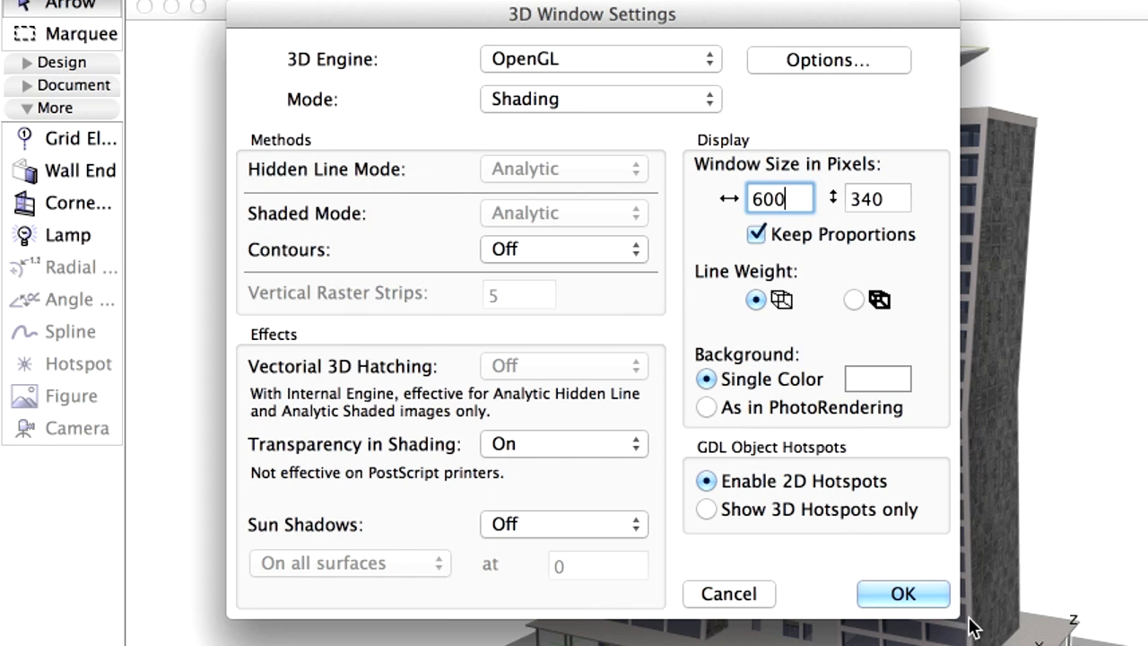
left_click(902, 593)
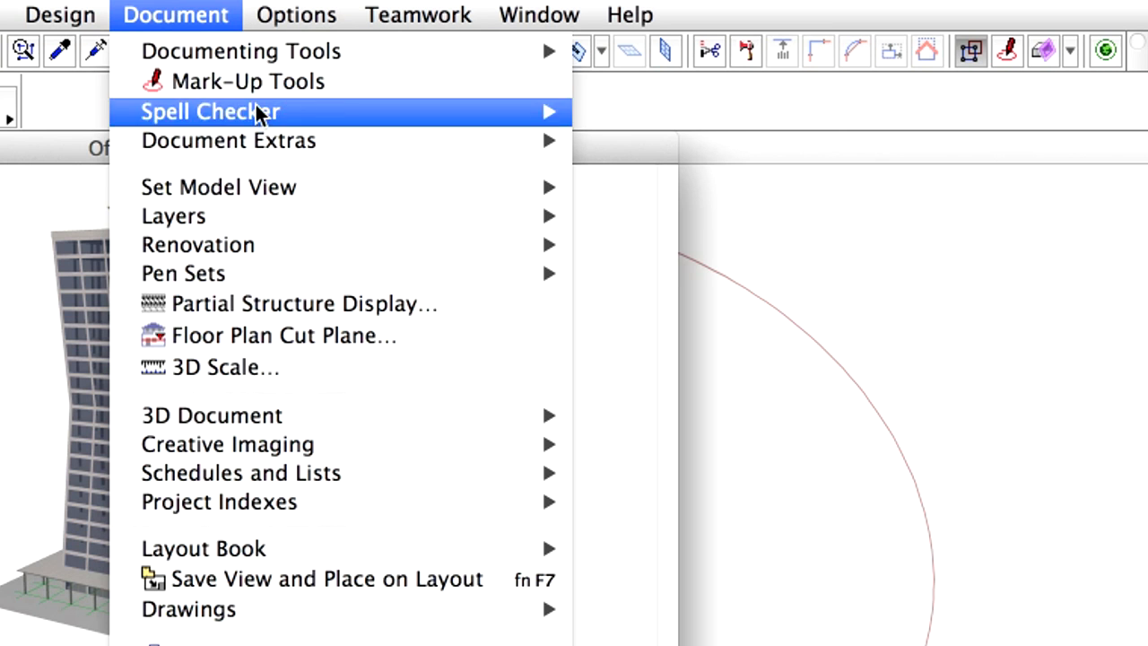
mouse_move(227, 444)
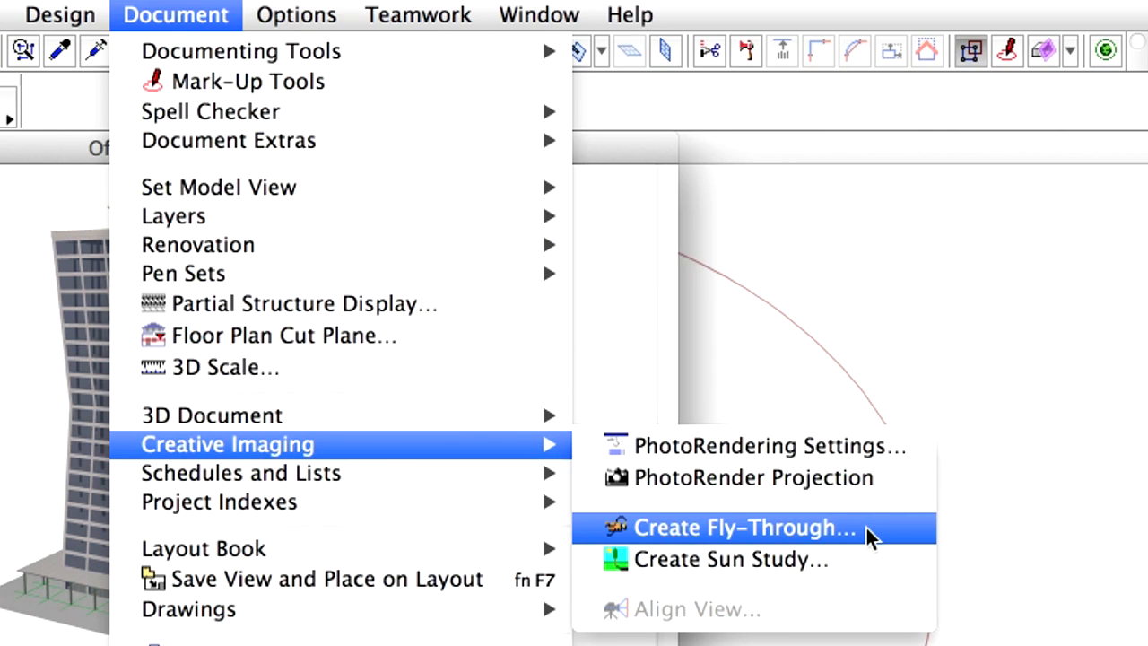
Step: Set the fly-through to a QuickTime movie at 15 frames per second
left_click(741, 528)
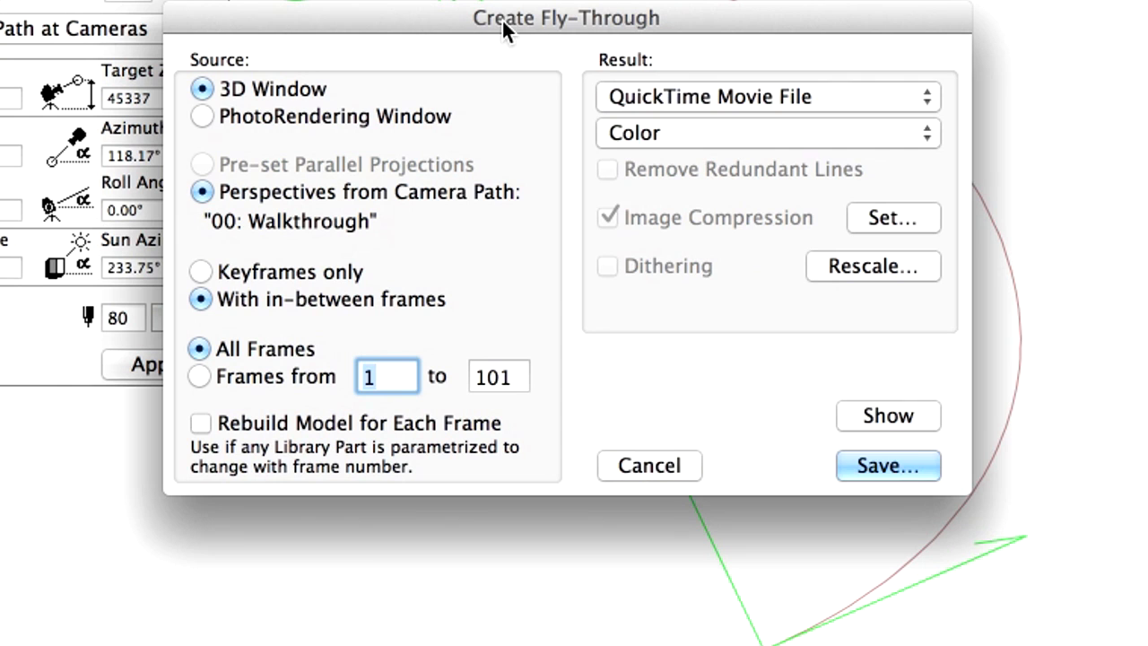
left_click(767, 96)
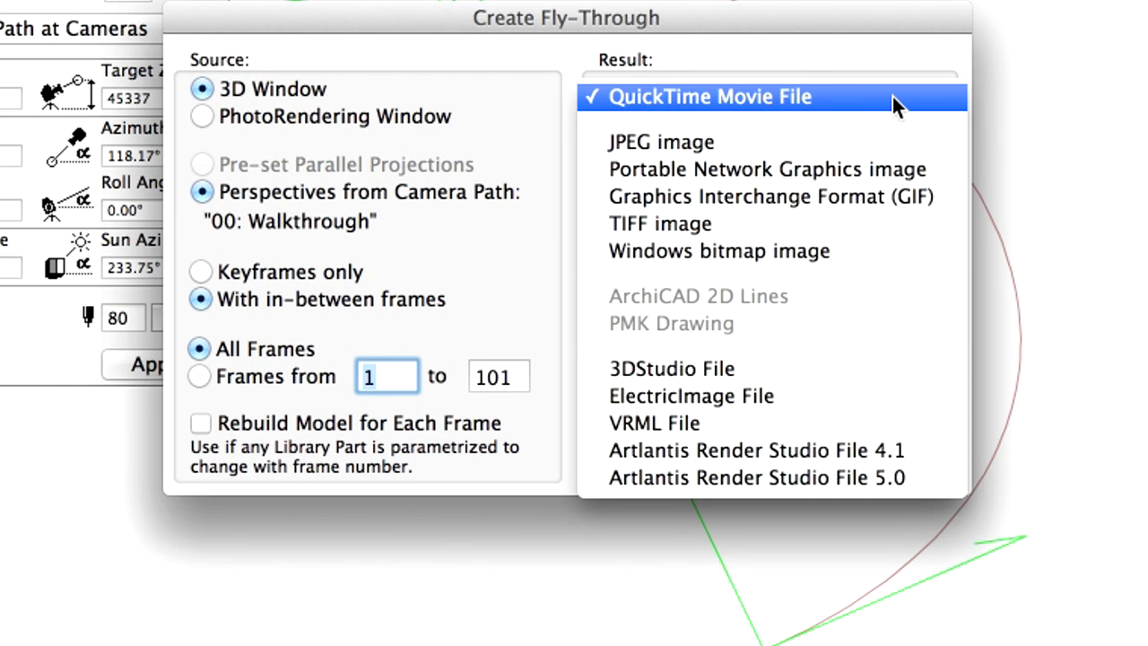
left_click(707, 96)
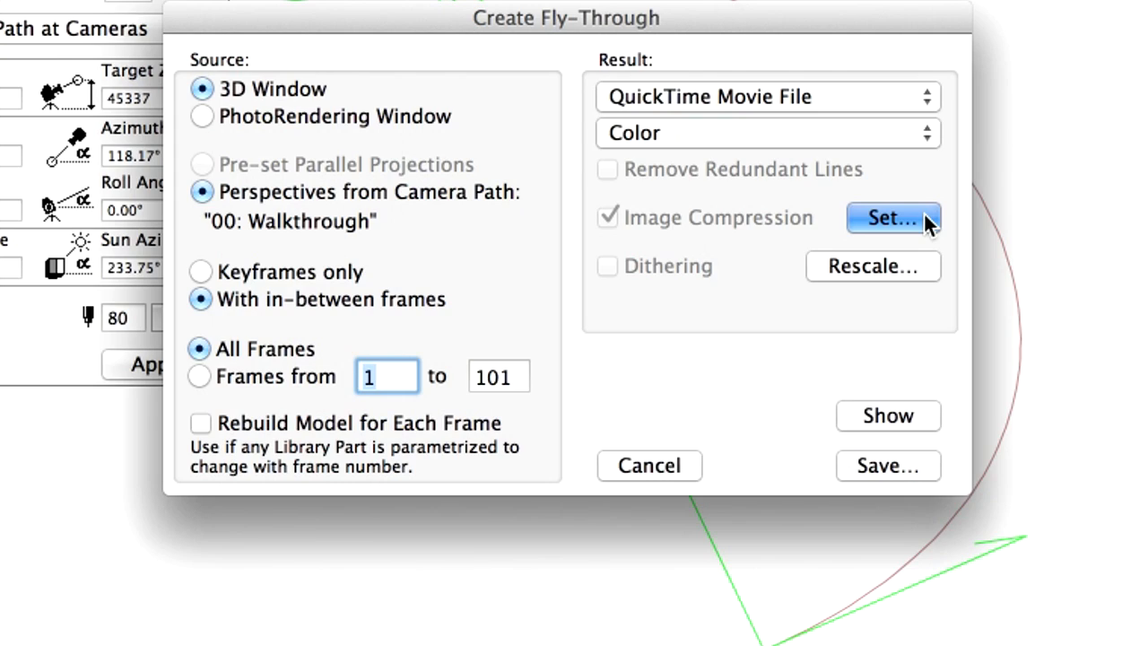
left_click(887, 218)
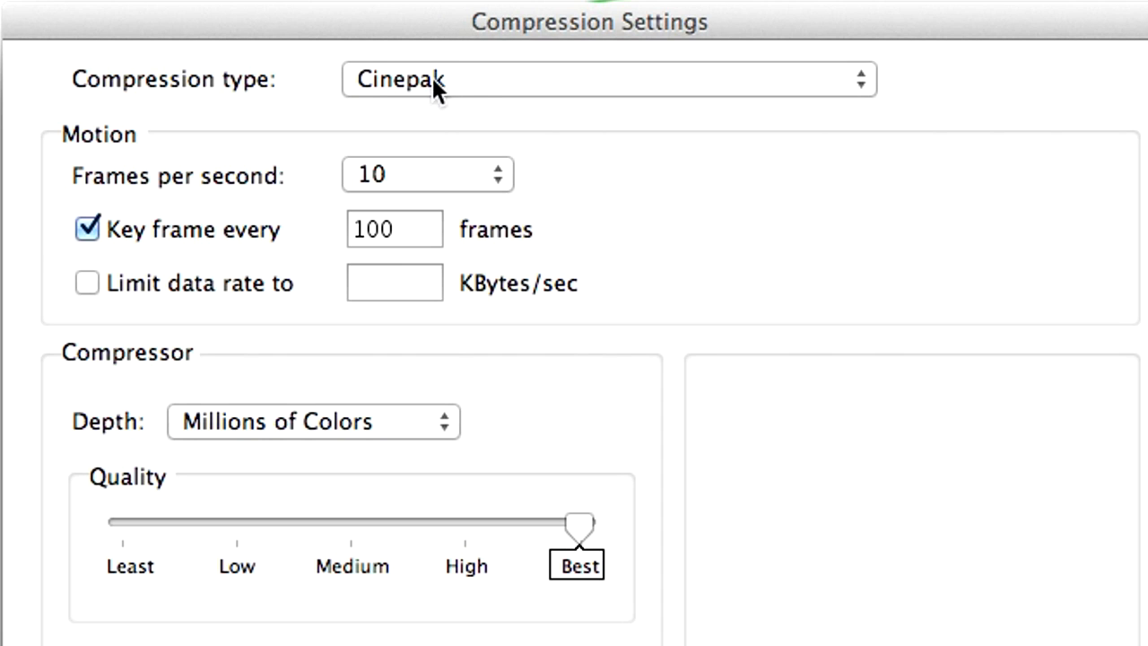
left_click(426, 174)
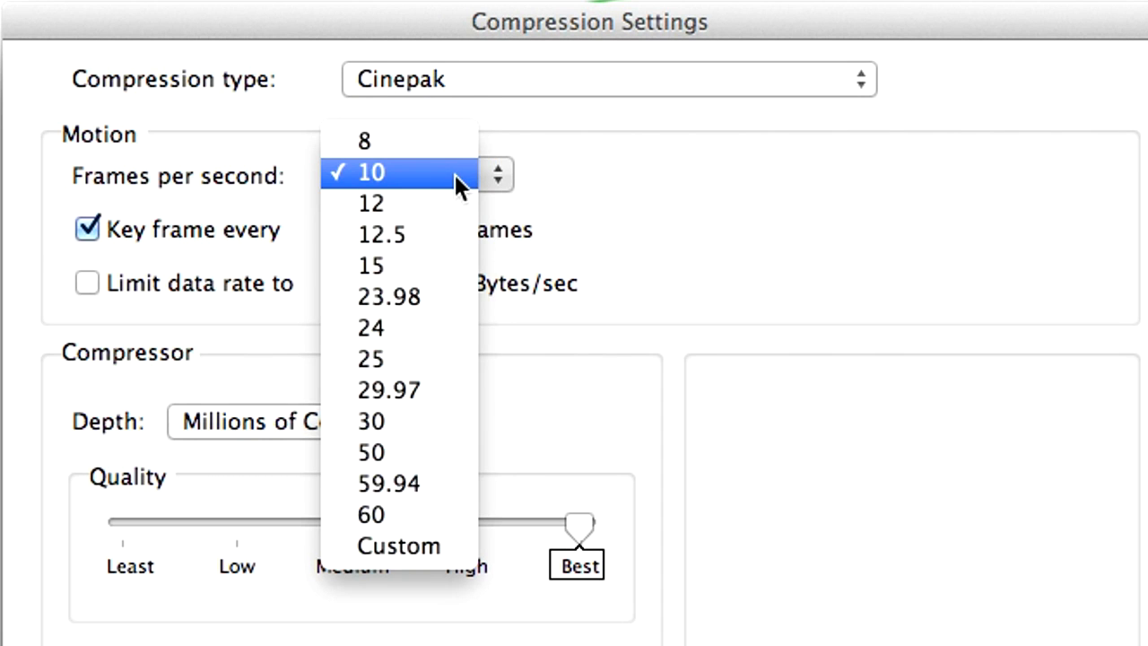
left_click(372, 264)
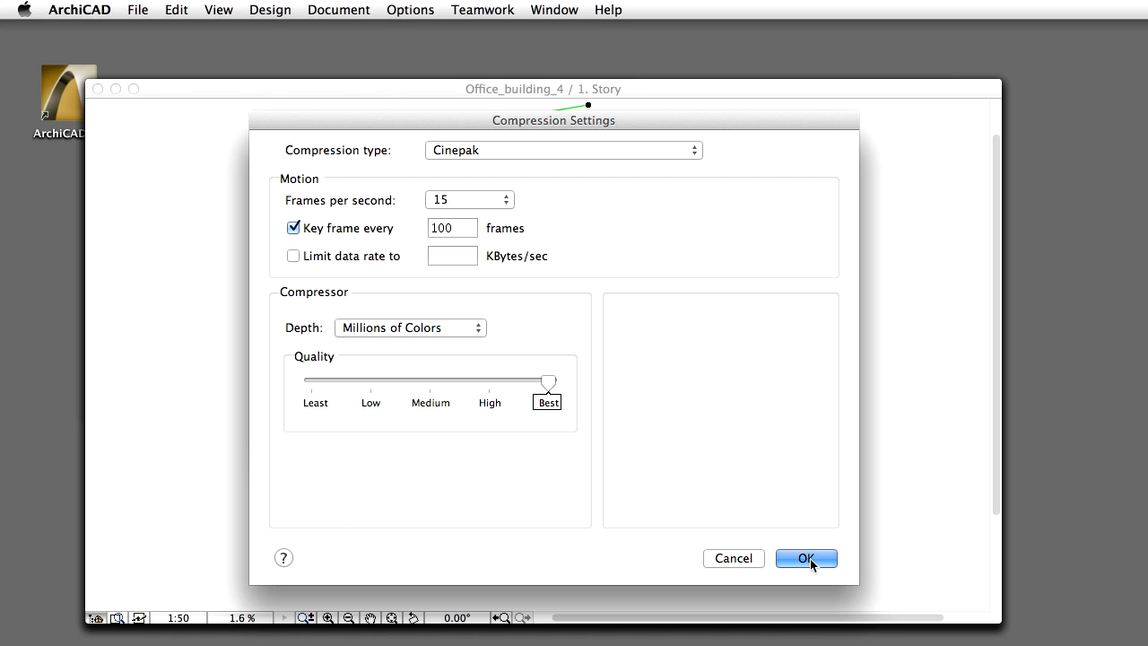
left_click(806, 558)
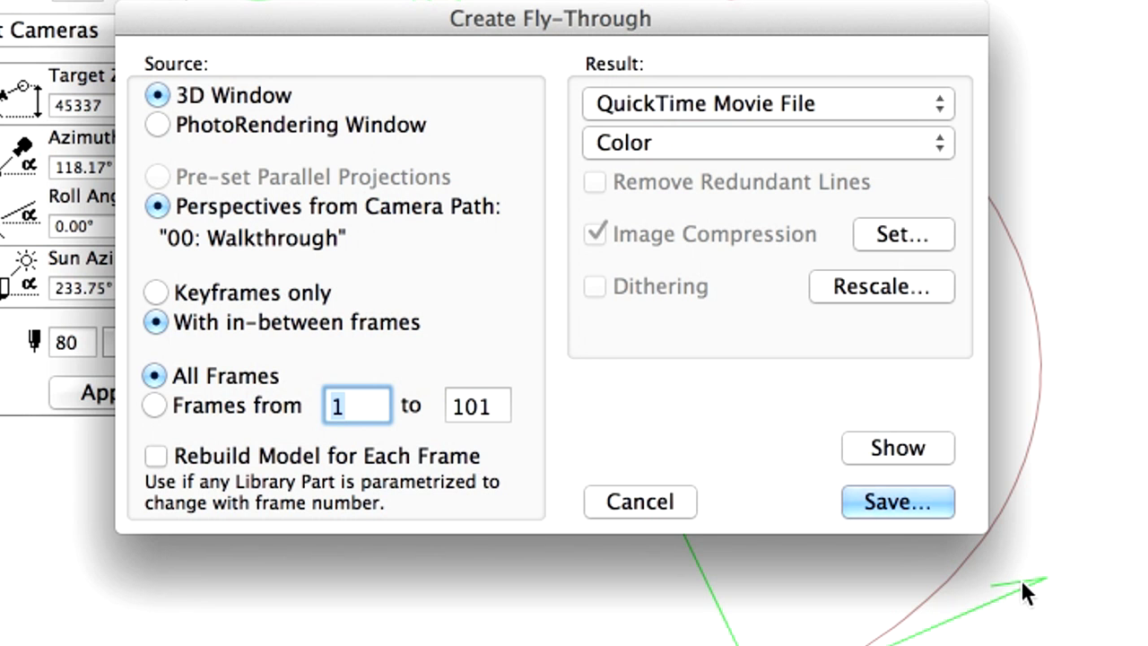
Step: Save the movie as Office_building_4 Movie.mov in the Exercise folder
left_click(897, 501)
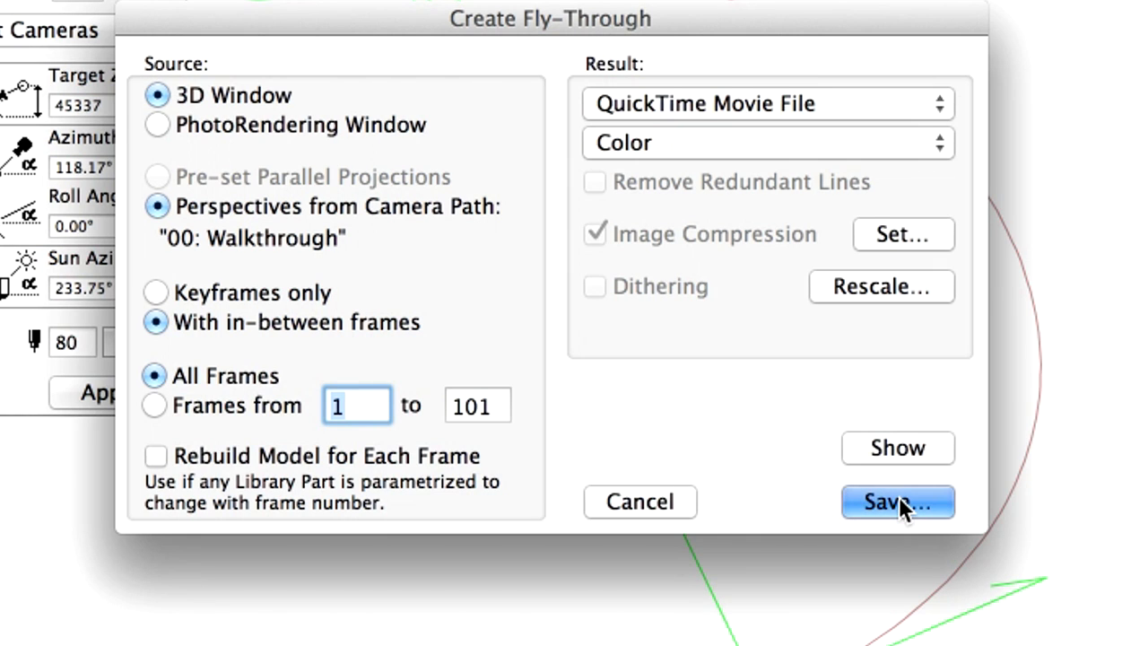
left_click(897, 501)
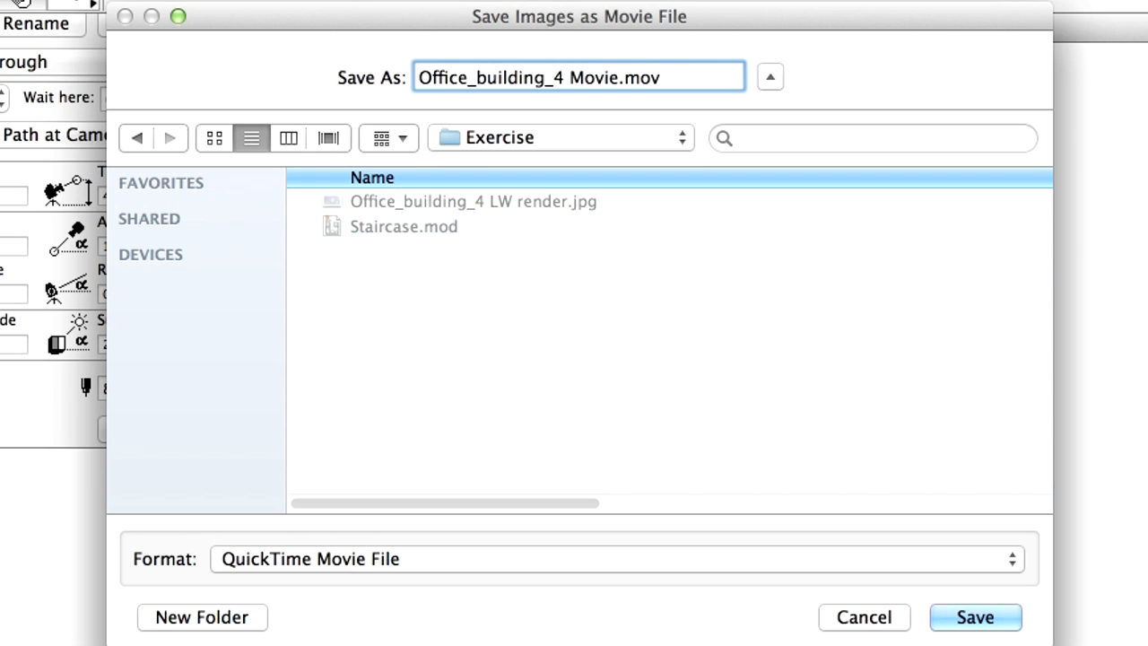
left_click(975, 617)
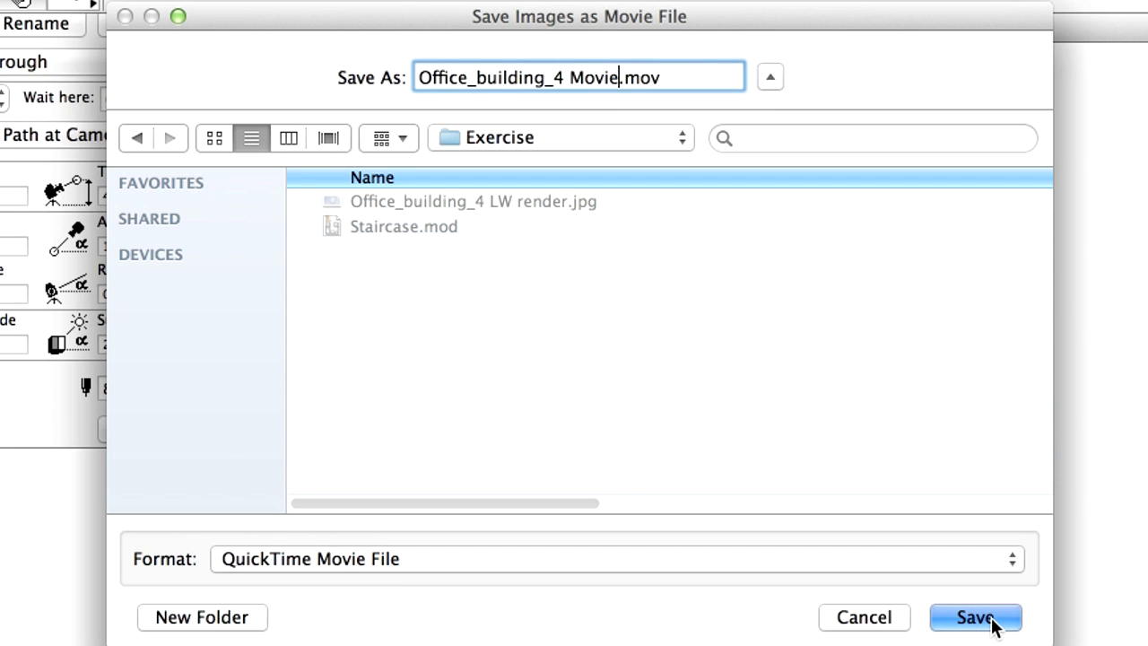
left_click(975, 617)
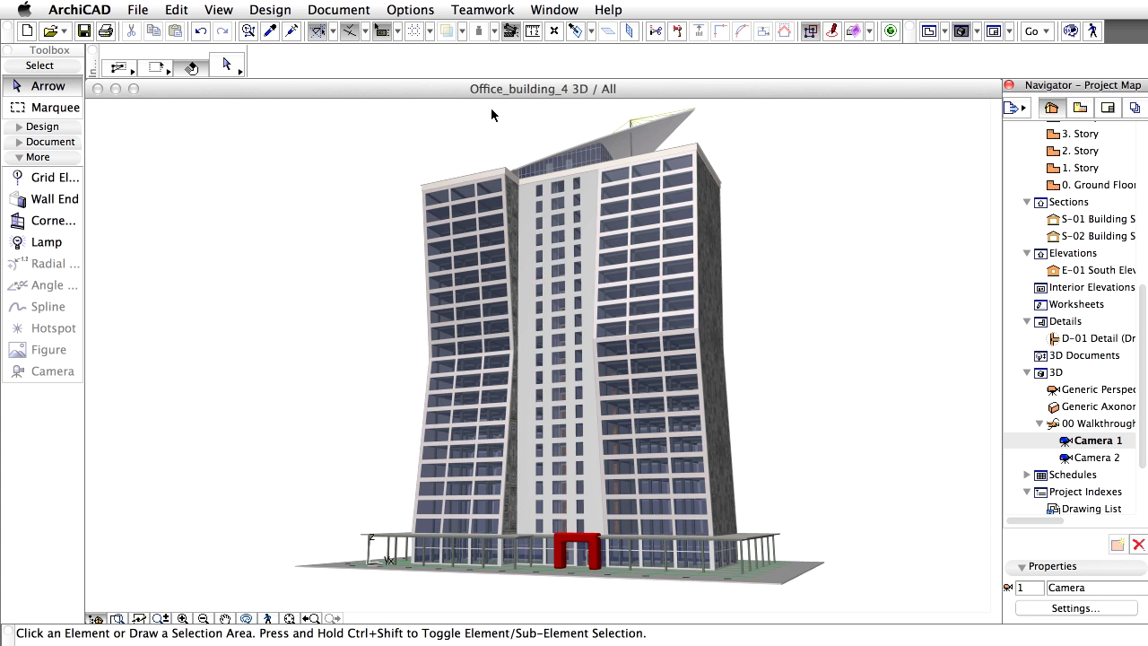
Step: Set PhotoRendering to the Sketch engine, sized to the 3D window at 1008×572
left_click(338, 10)
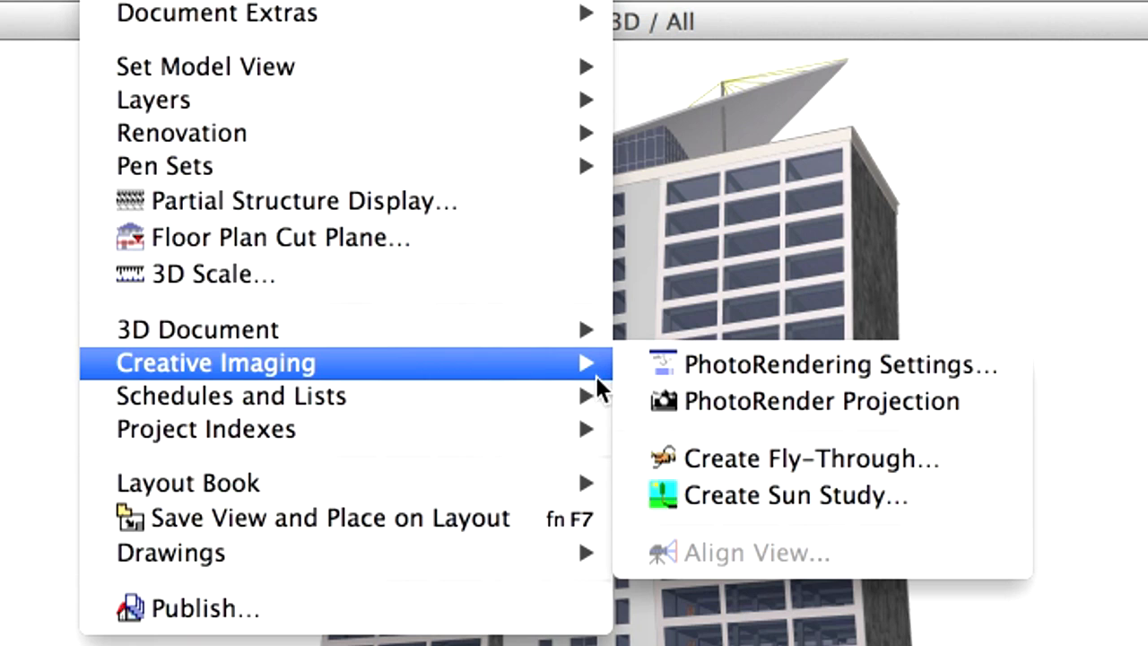
mouse_move(999, 374)
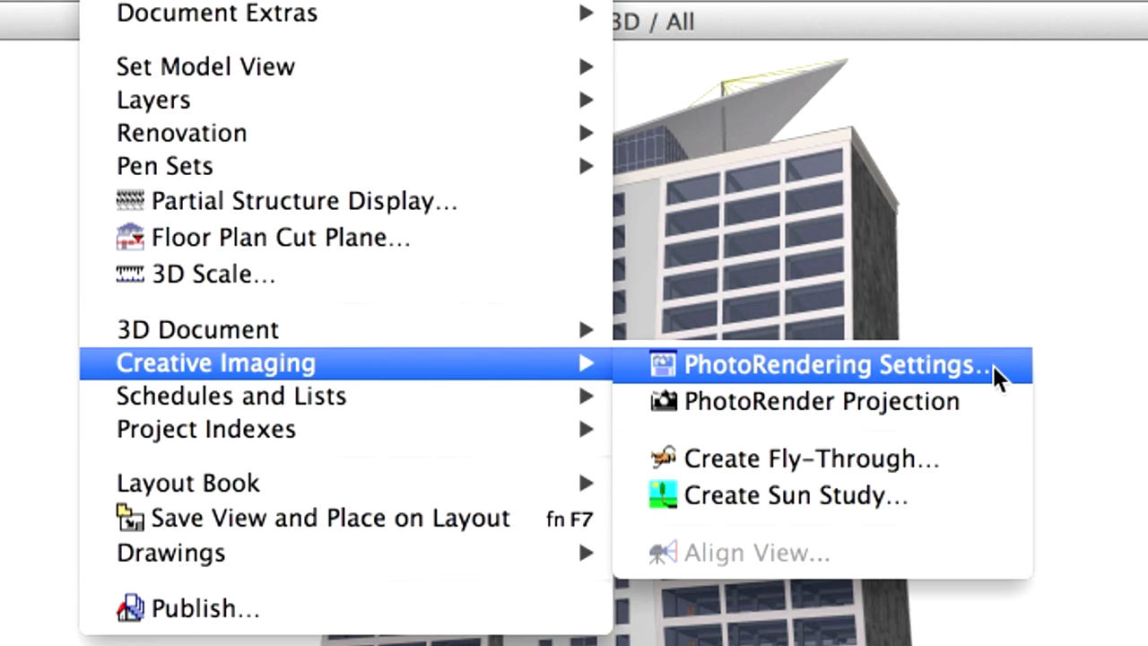
left_click(834, 365)
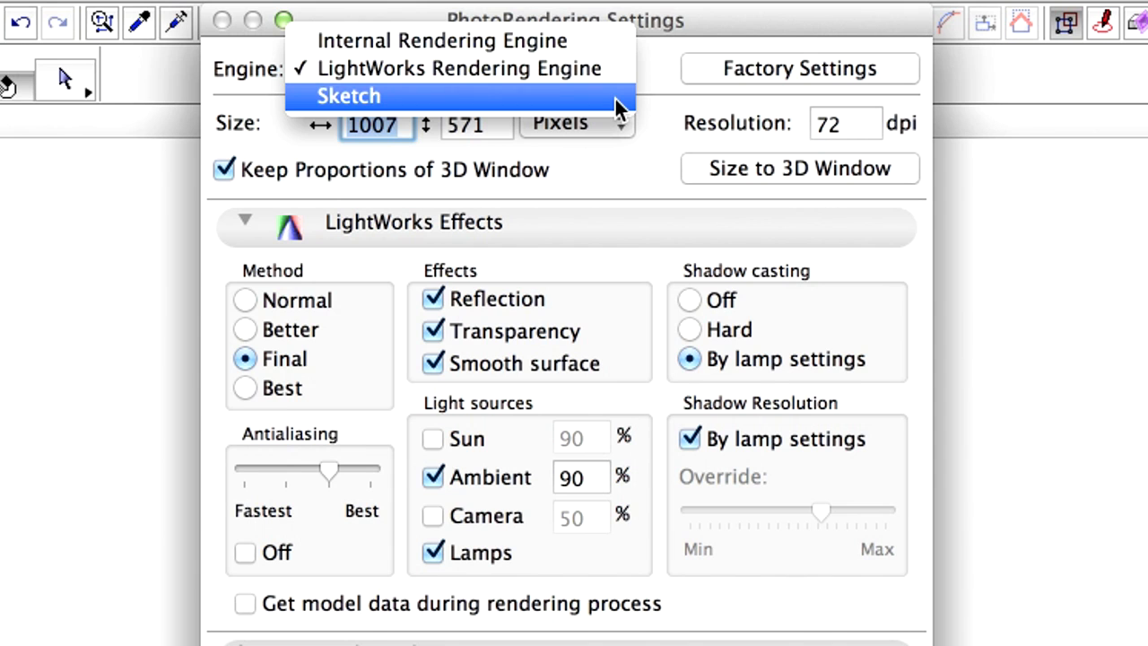
left_click(348, 96)
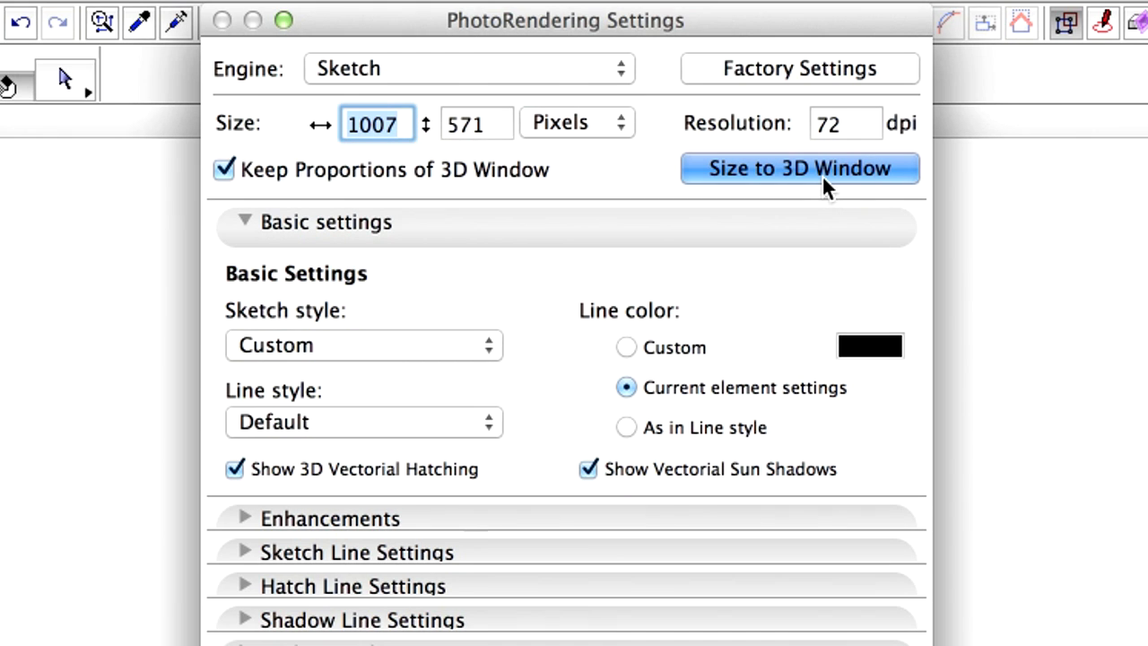
left_click(800, 168)
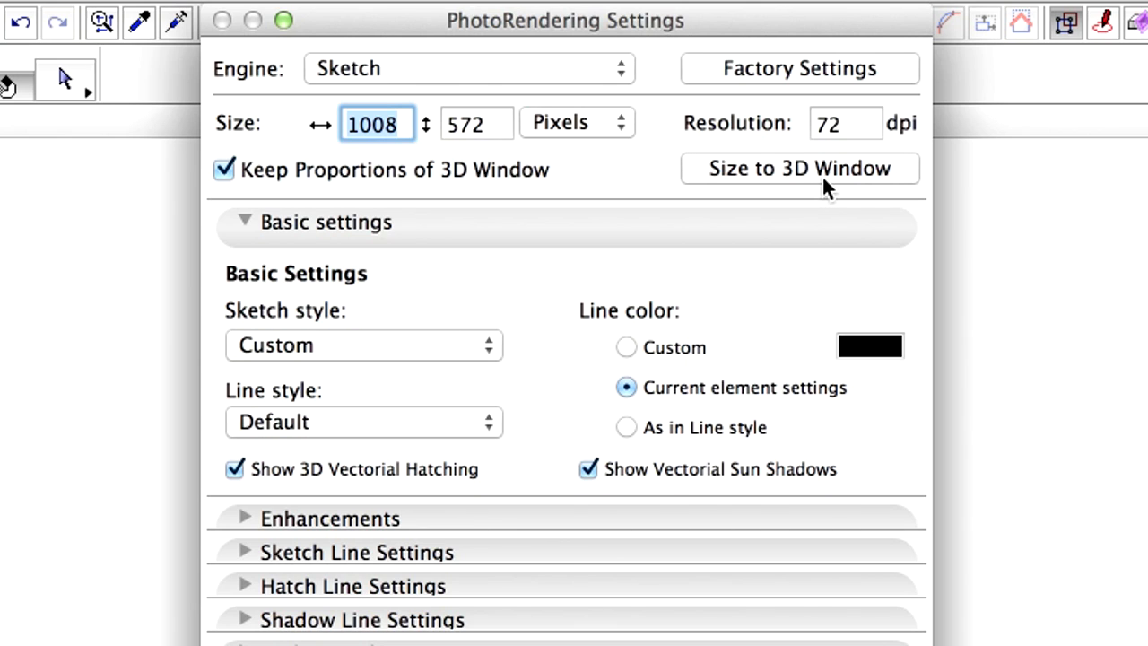
Step: Choose the Vintage52 sketch style
scroll("down", 3)
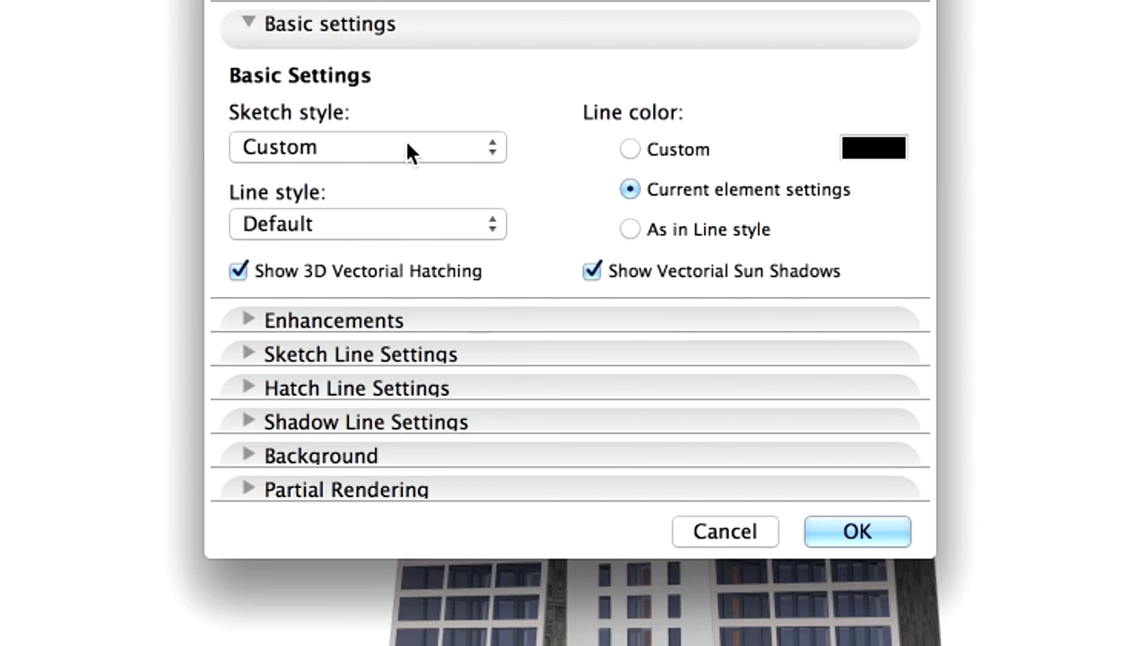
left_click(368, 147)
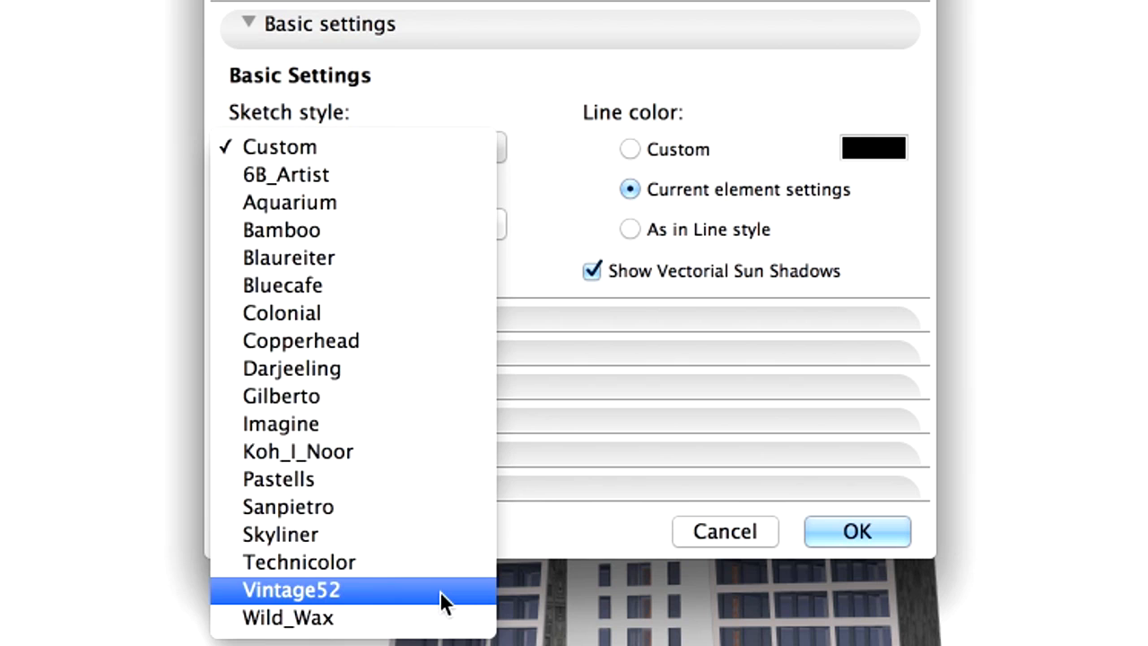
left_click(291, 589)
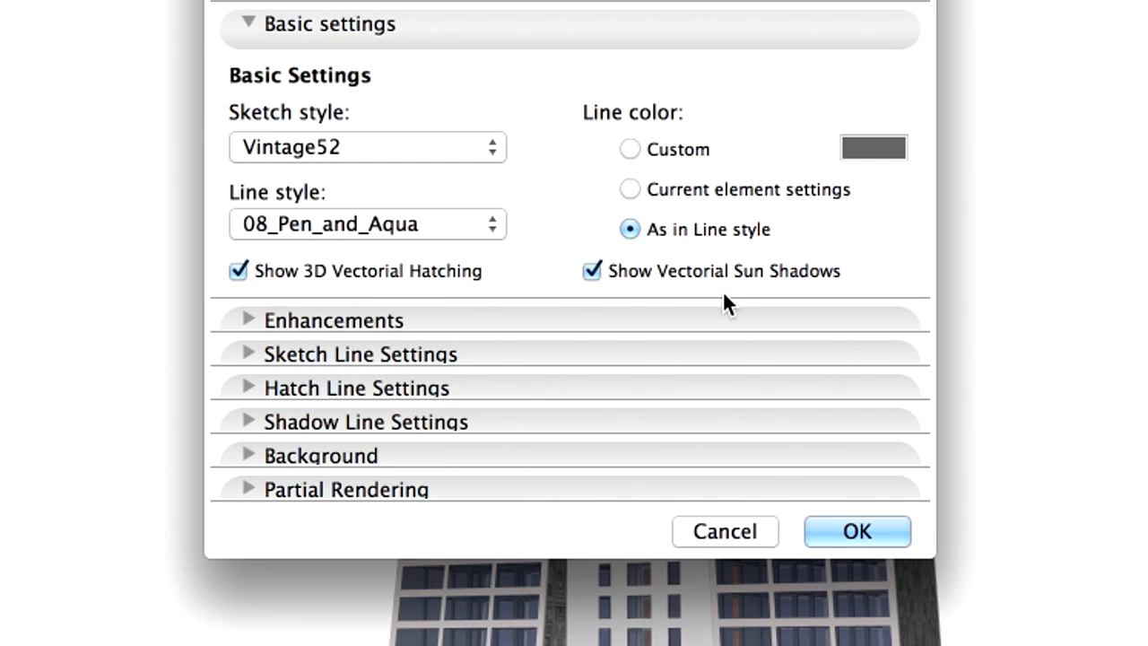
mouse_move(246, 33)
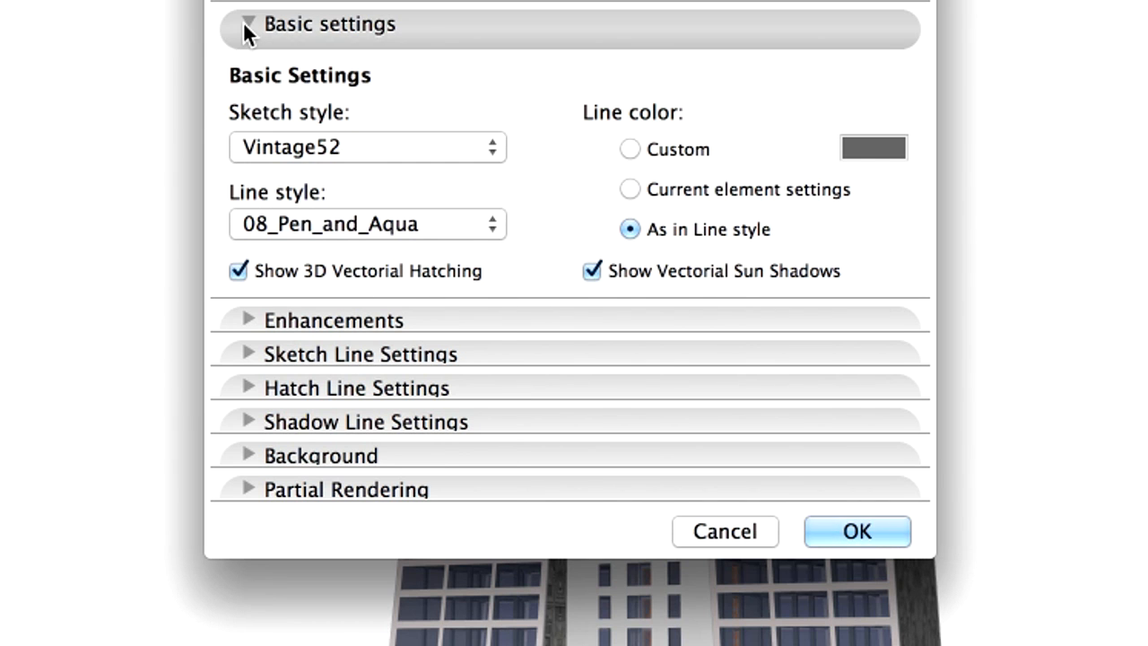
left_click(244, 25)
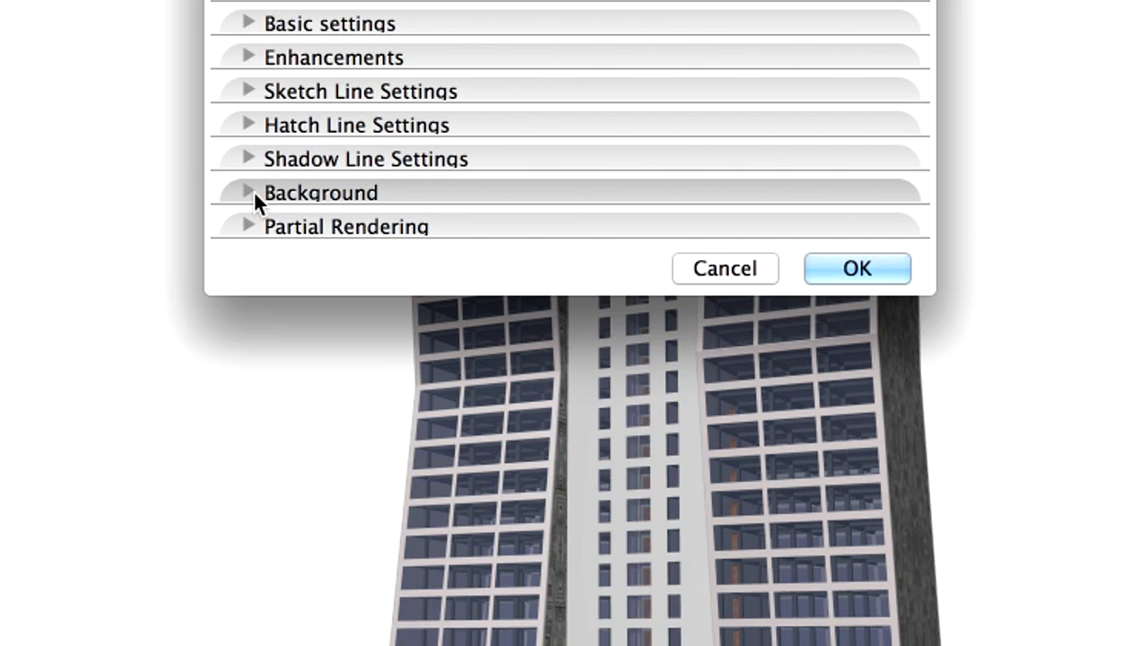
Step: Set the background sky colour to white
left_click(250, 192)
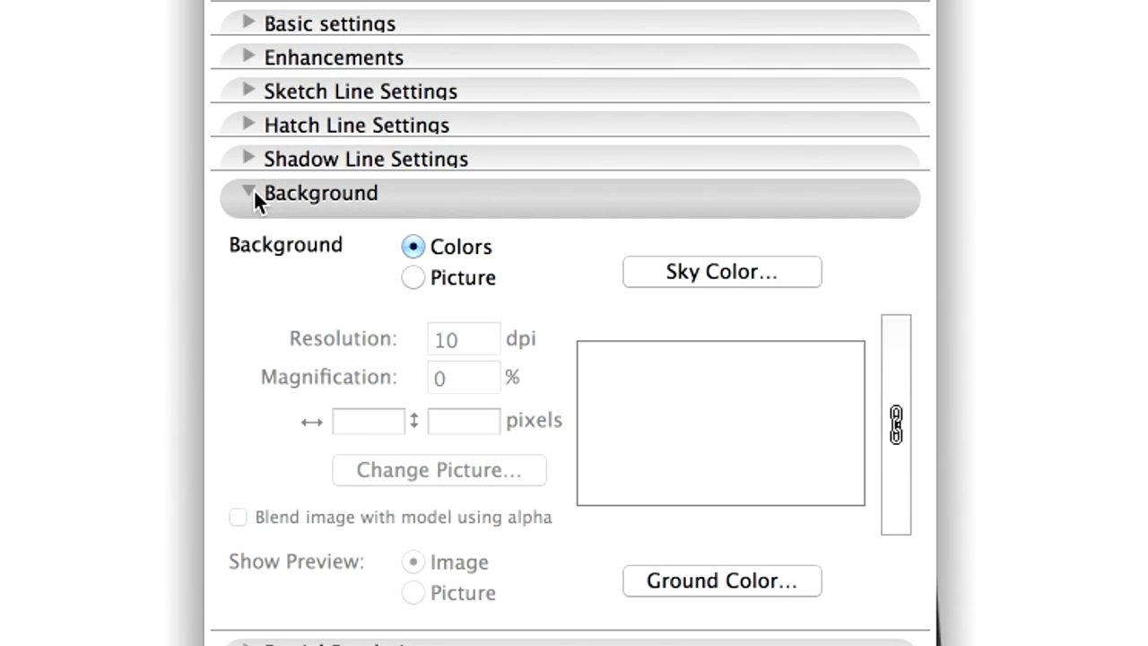
left_click(721, 272)
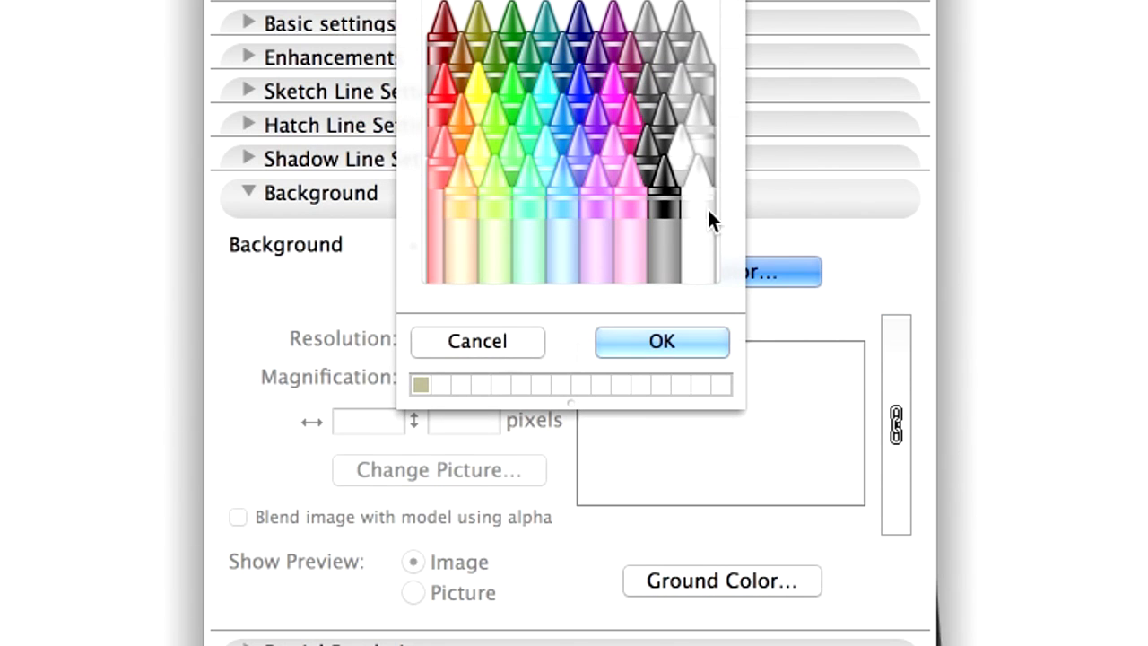
left_click(661, 342)
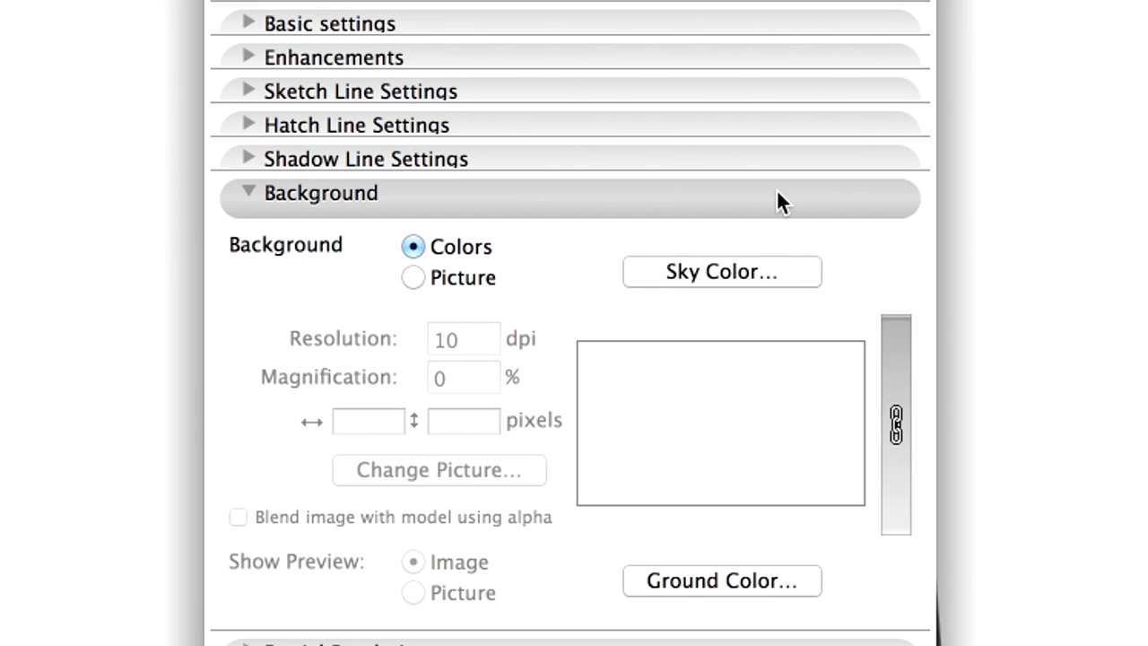
left_click(247, 192)
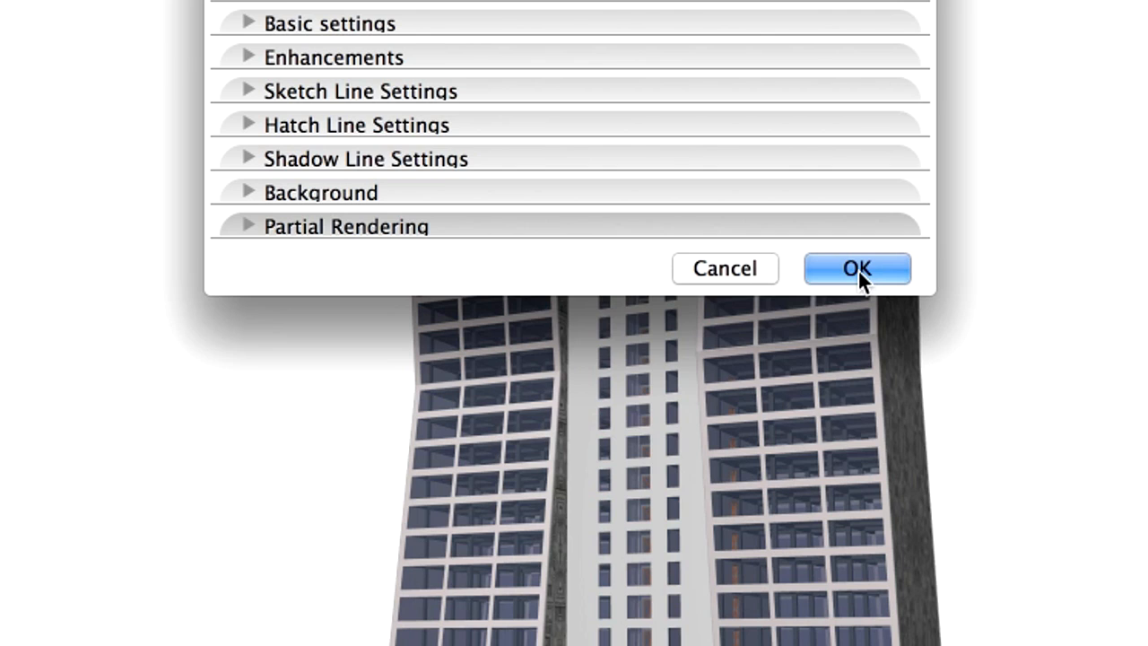
Step: Confirm the sketch settings and run PhotoRender Projection on the 3D view
left_click(856, 268)
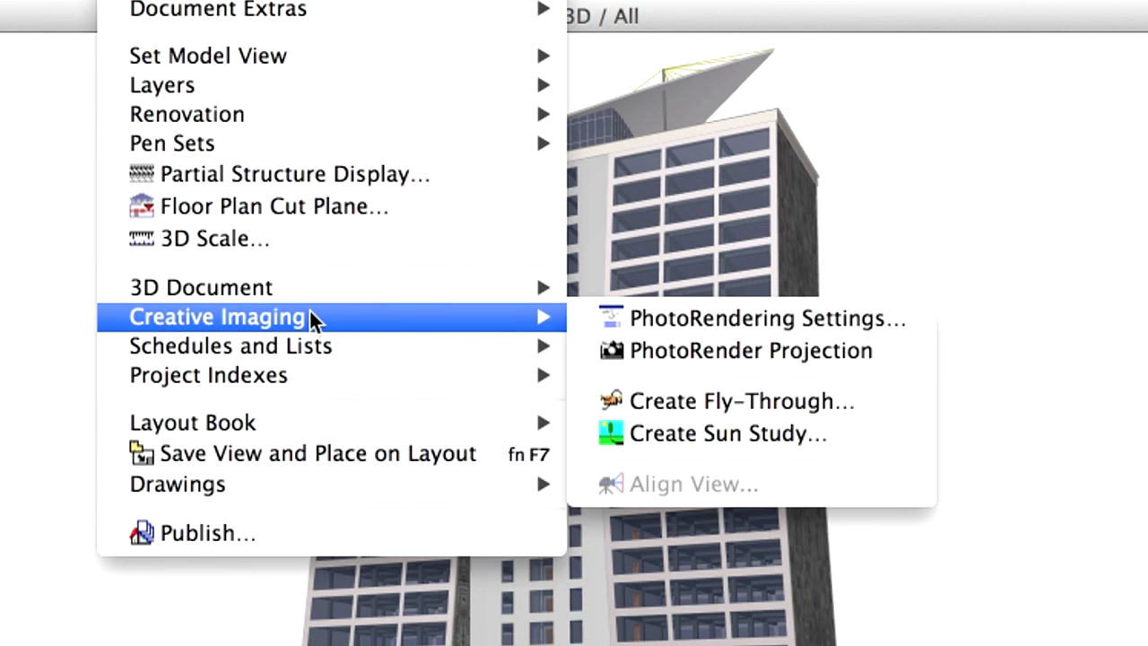
mouse_move(913, 364)
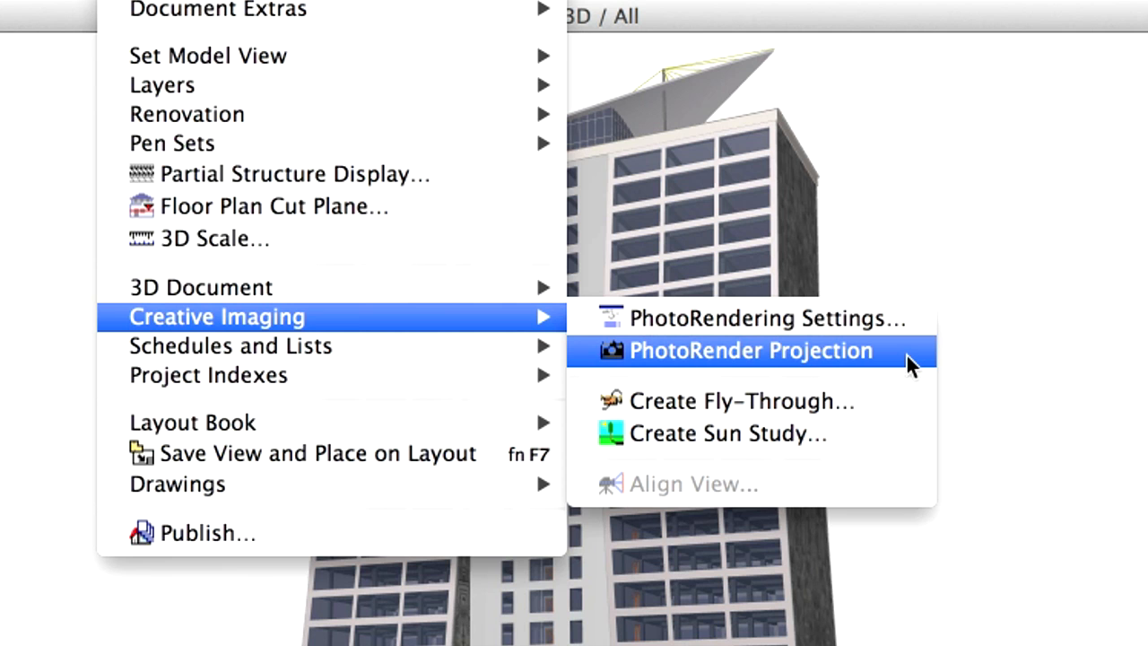
left_click(751, 351)
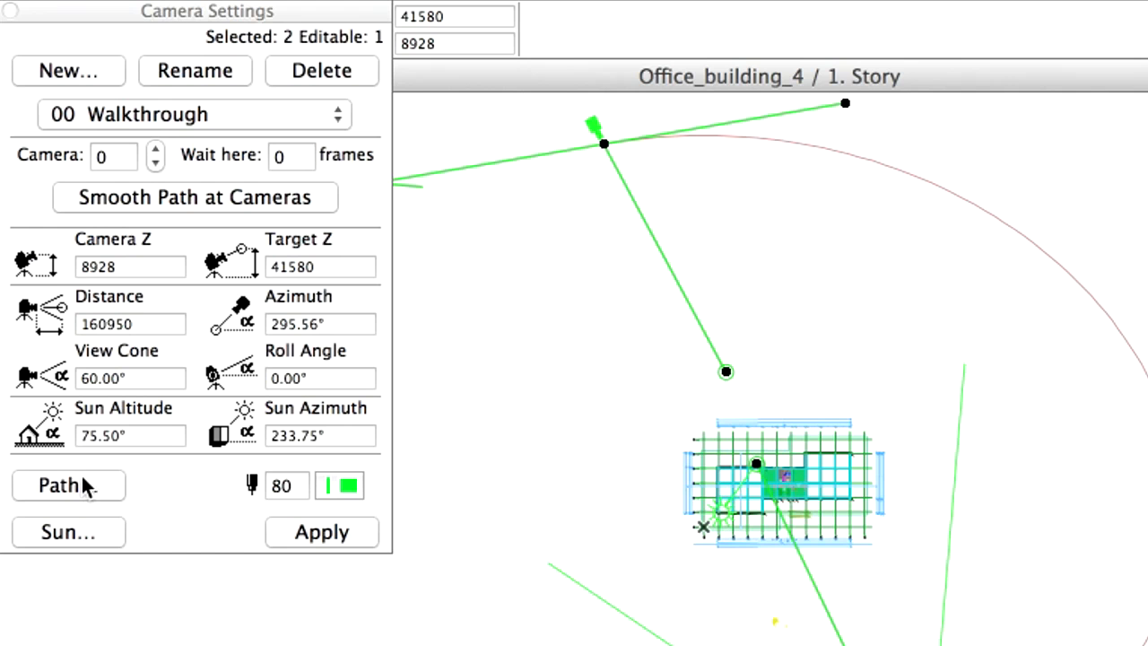
Step: Set the Walkthrough path display to None and close Camera Settings
left_click(60, 485)
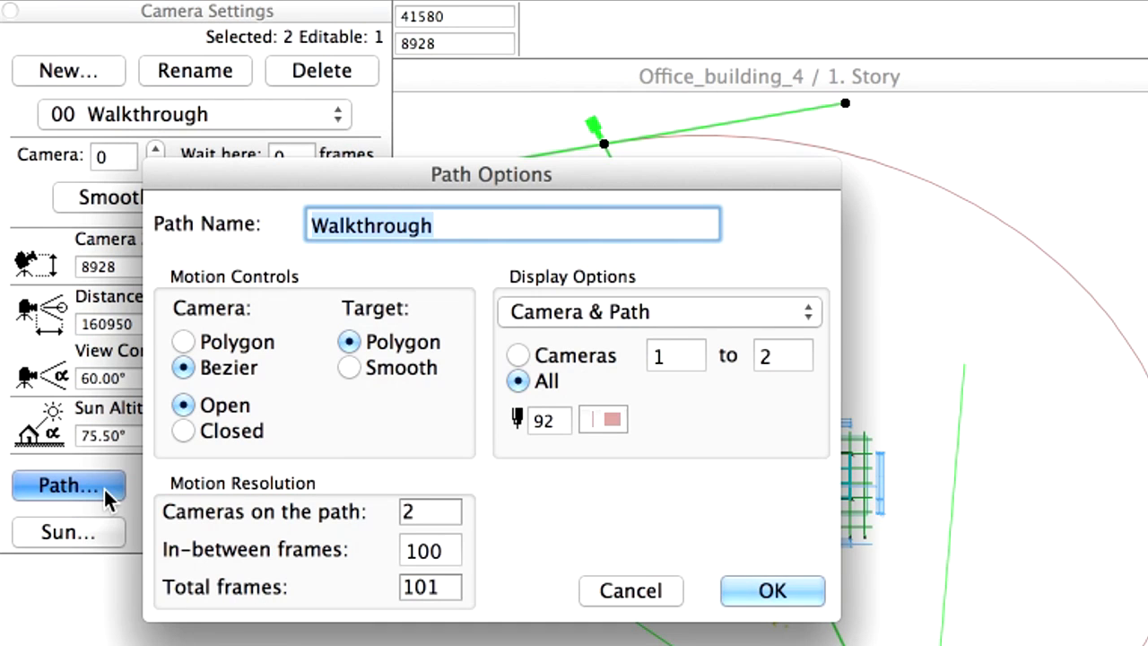
left_click(659, 313)
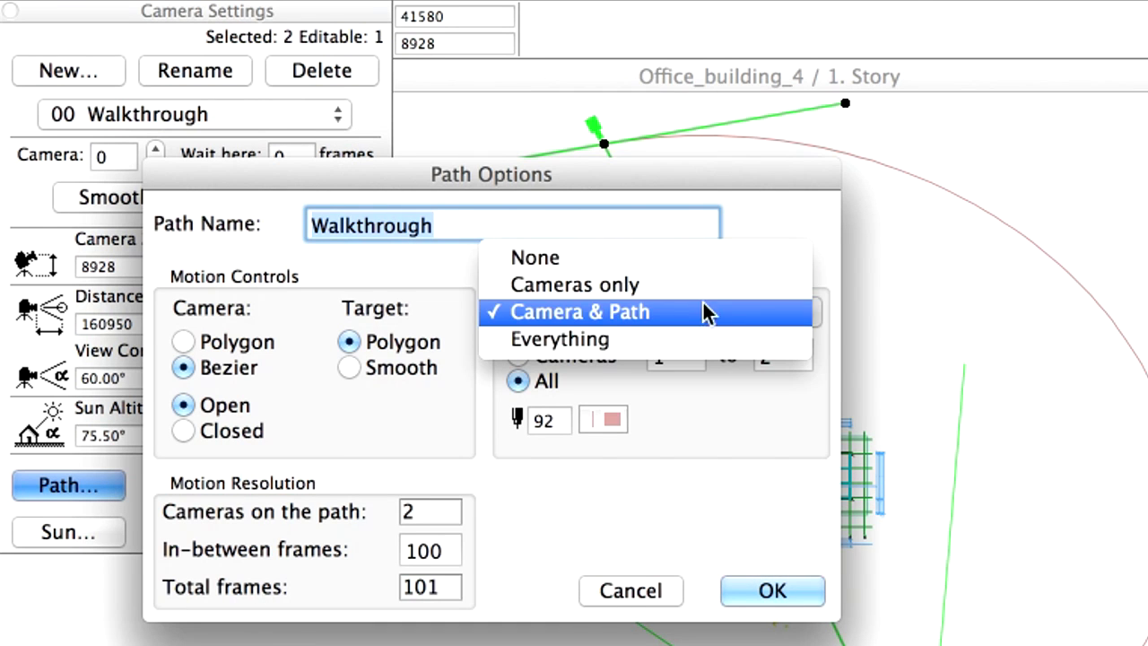
left_click(534, 257)
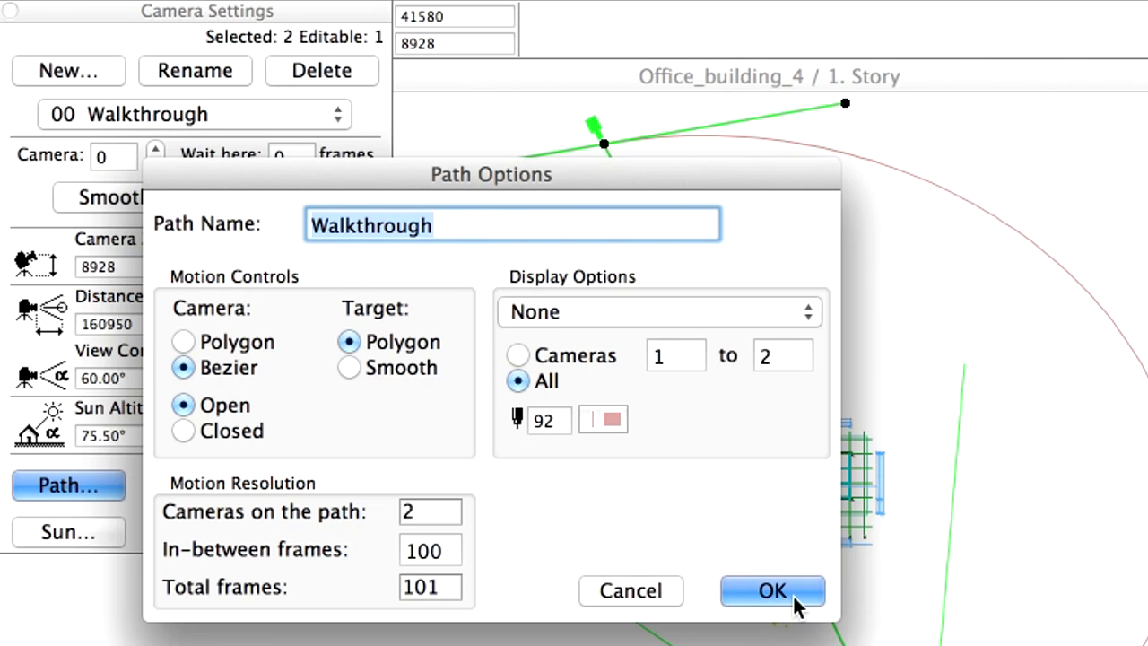
left_click(773, 590)
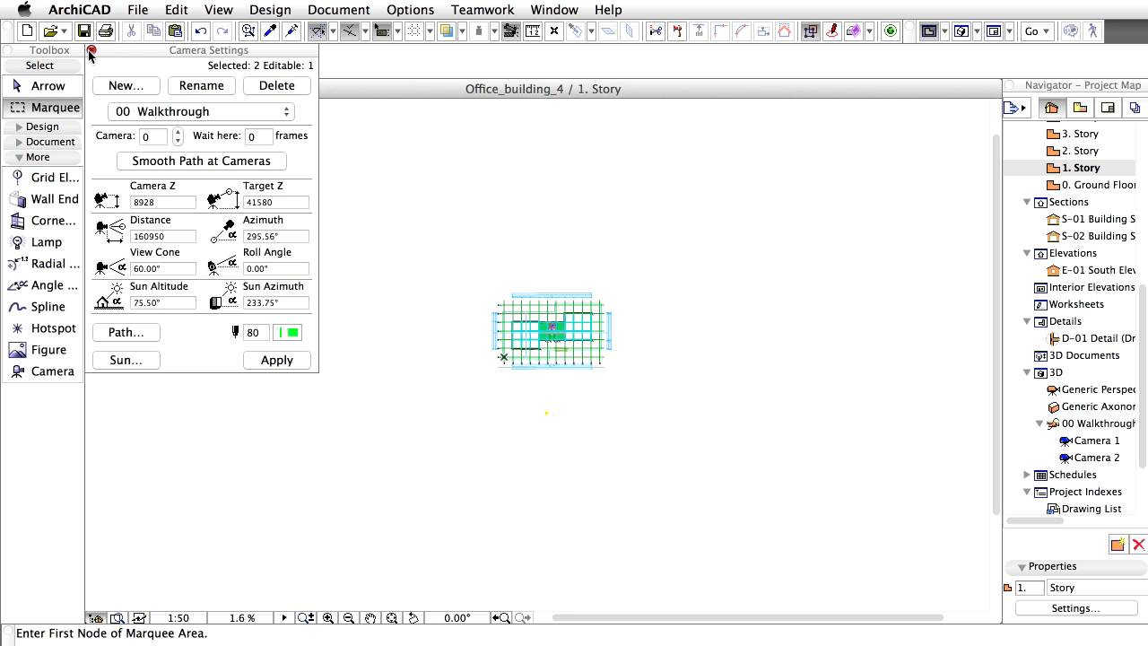
left_click(87, 51)
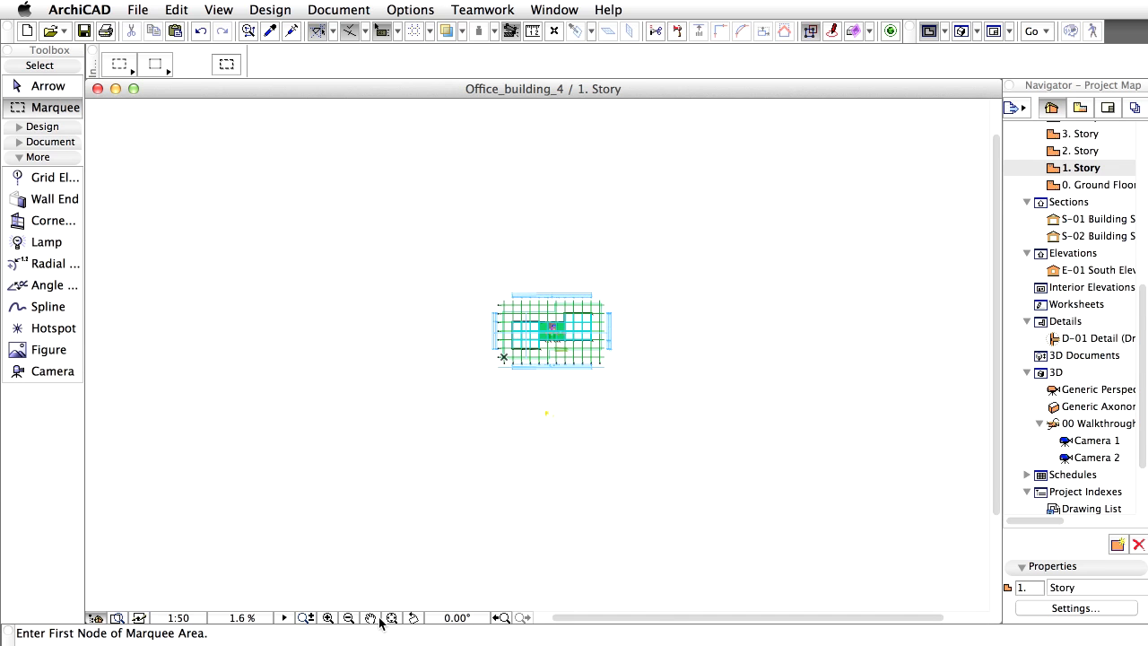